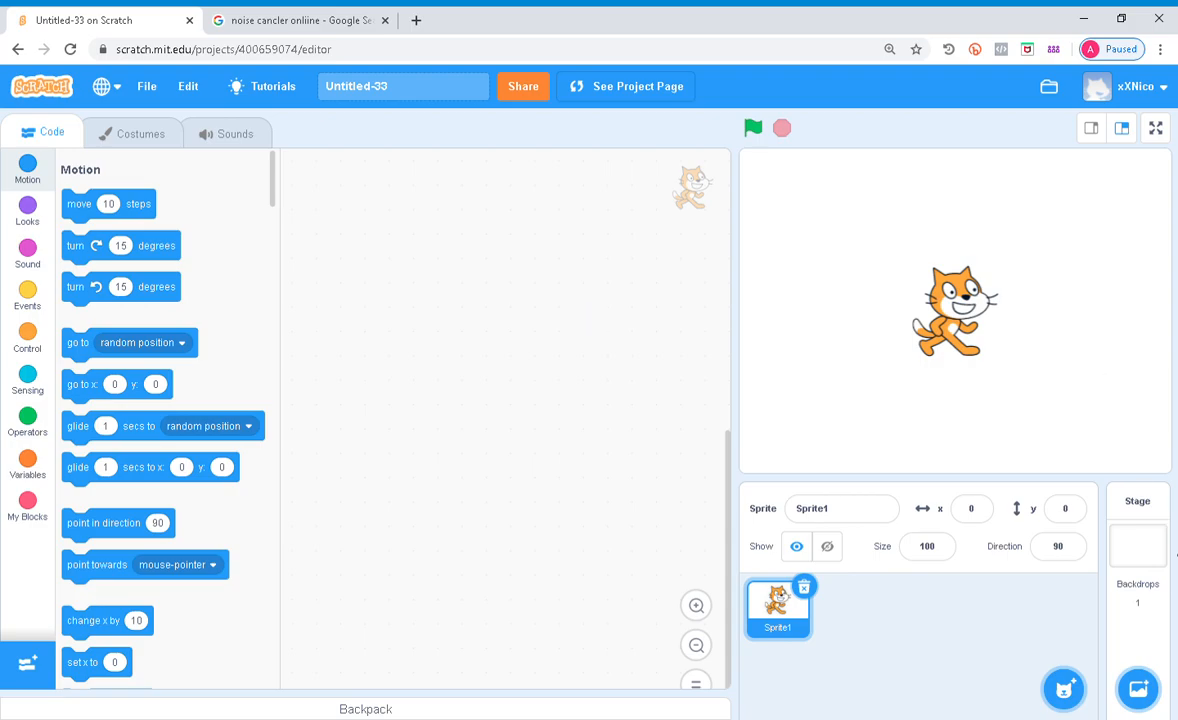
Convert the stage backdrop to bitmap and fill it solid black
{"action": "left_click", "coordinate": [1136, 544]}
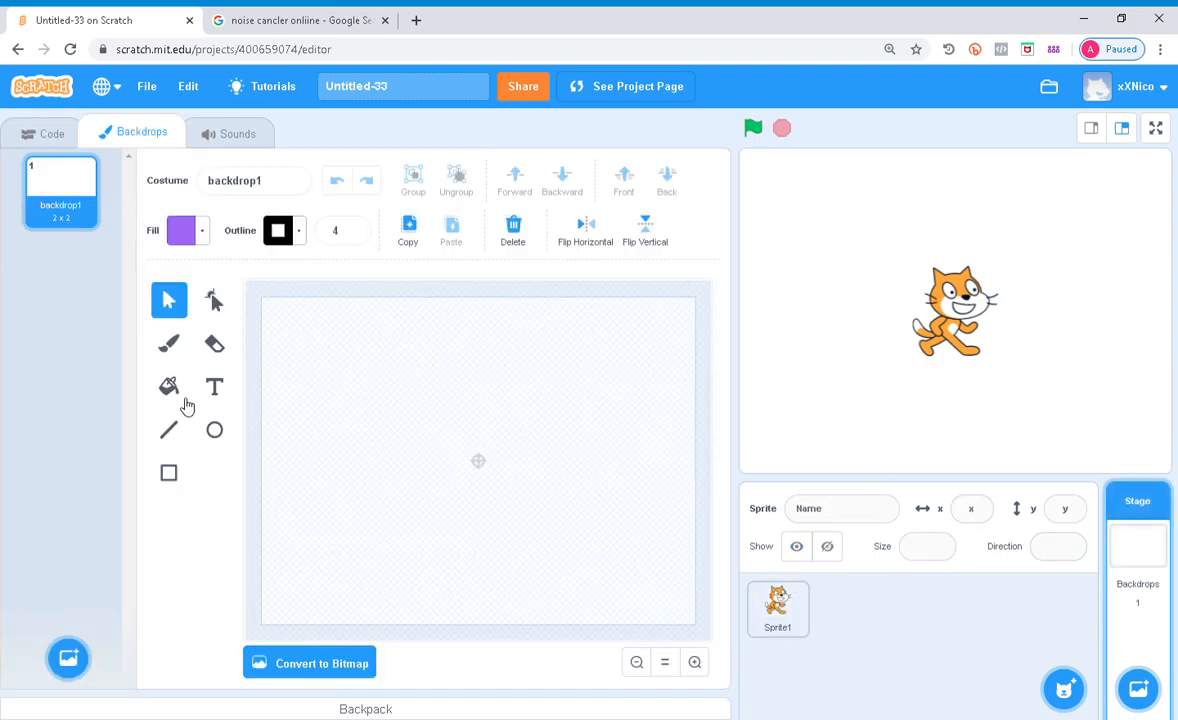
{"action": "left_click", "coordinate": [308, 664]}
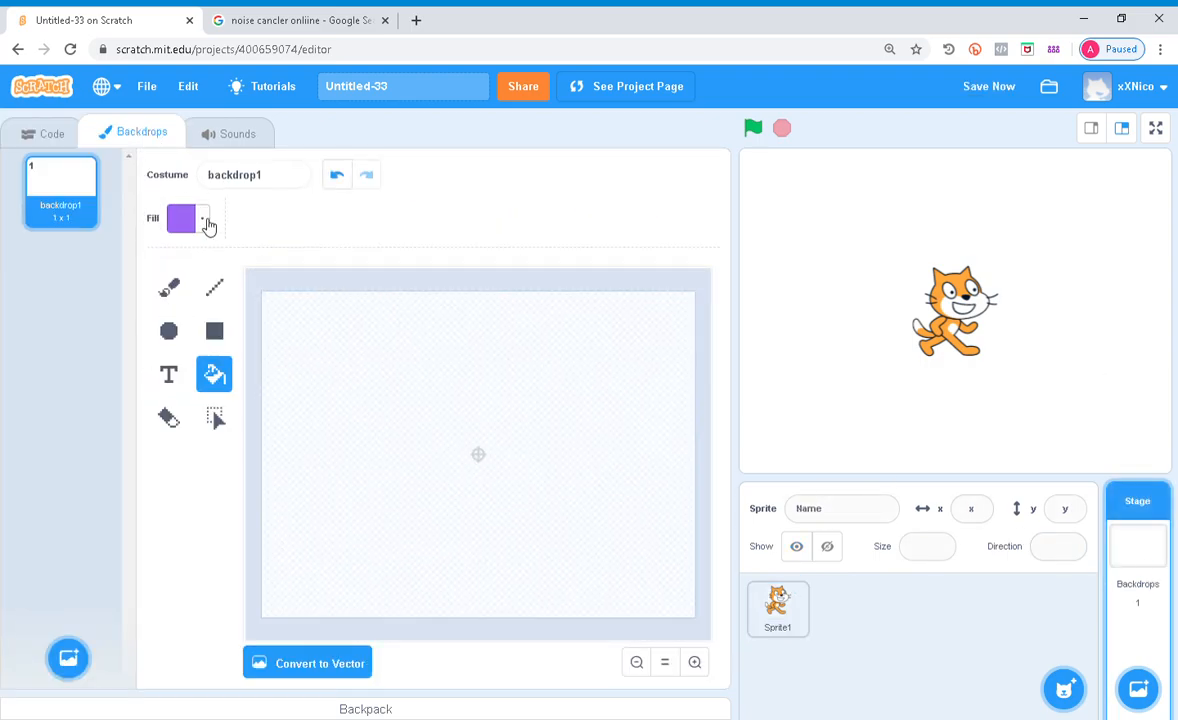
{"action": "left_click", "coordinate": [180, 218]}
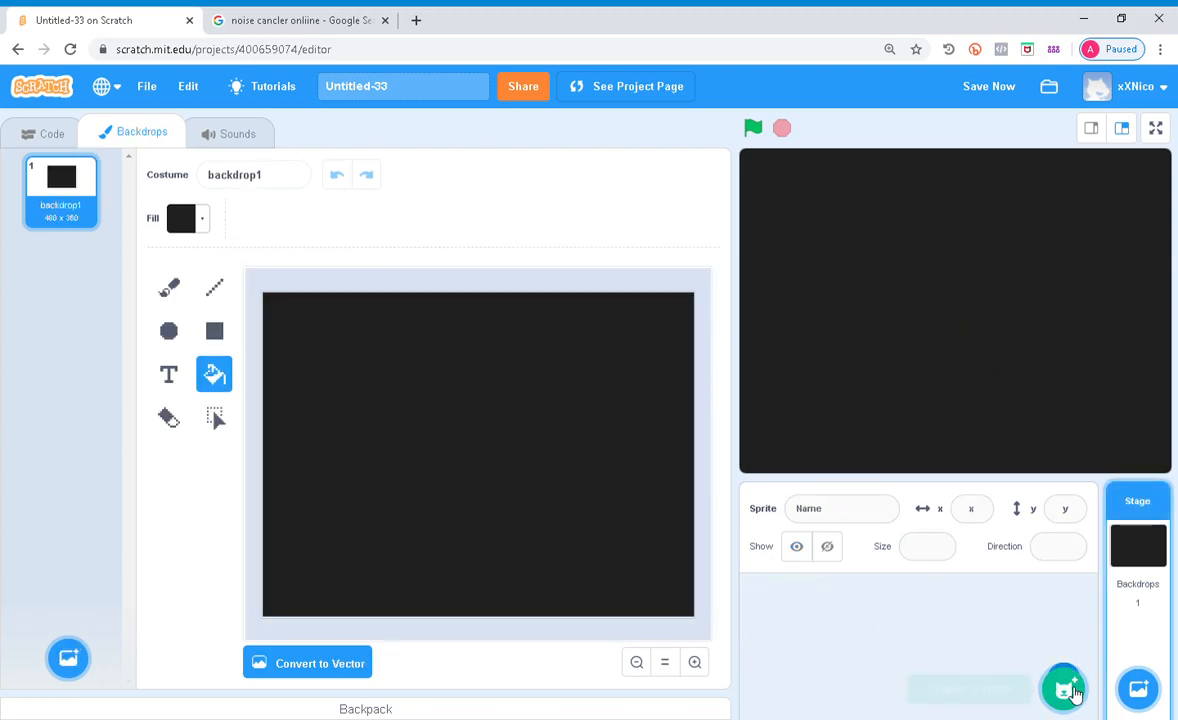
Paint a new player sprite as a white outlined ellipse
{"action": "left_click", "coordinate": [1064, 688]}
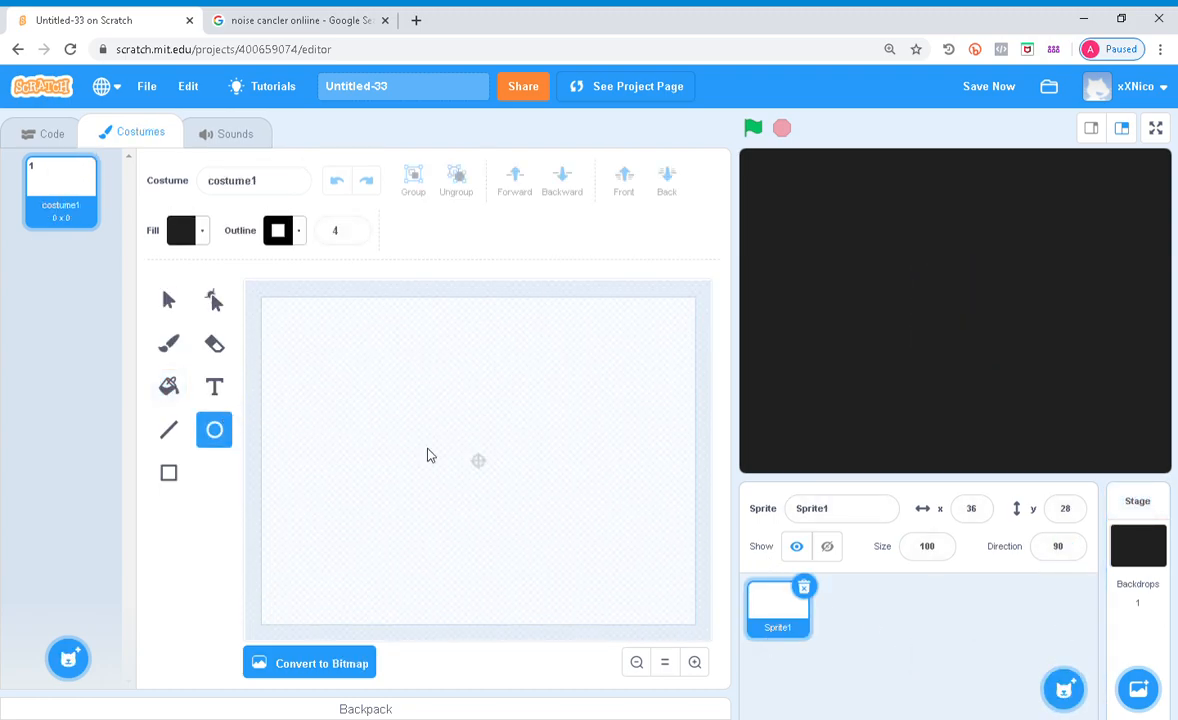
{"action": "left_click", "coordinate": [182, 230]}
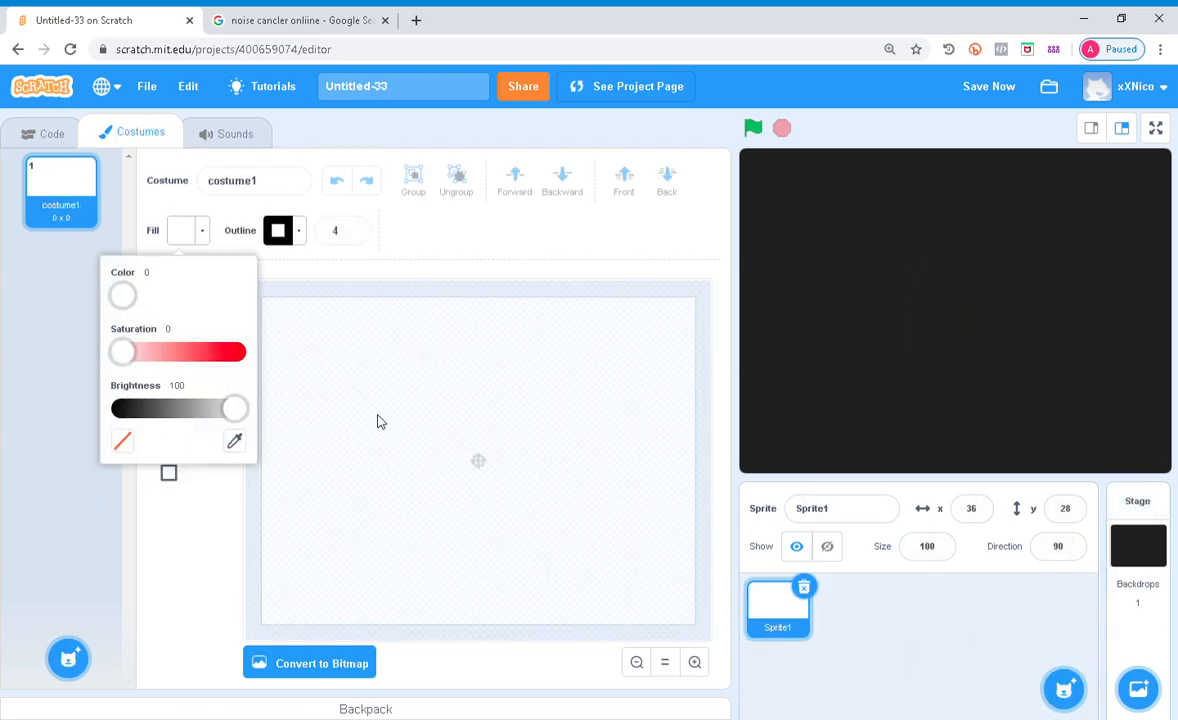
{"action": "left_click_drag", "start_coordinate": [350, 444], "coordinate": [420, 510]}
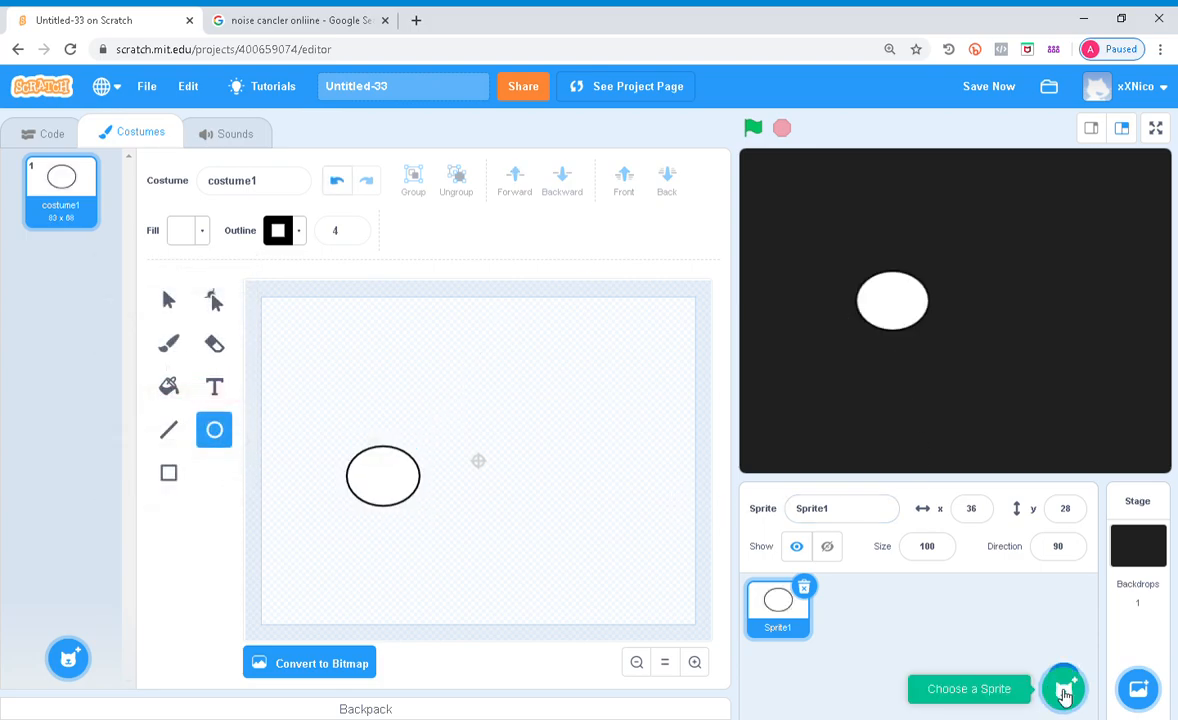
Paint another sprite named clones as a magenta circle without outline
{"action": "left_click", "coordinate": [1064, 688]}
{"action": "type", "text": "clones"}
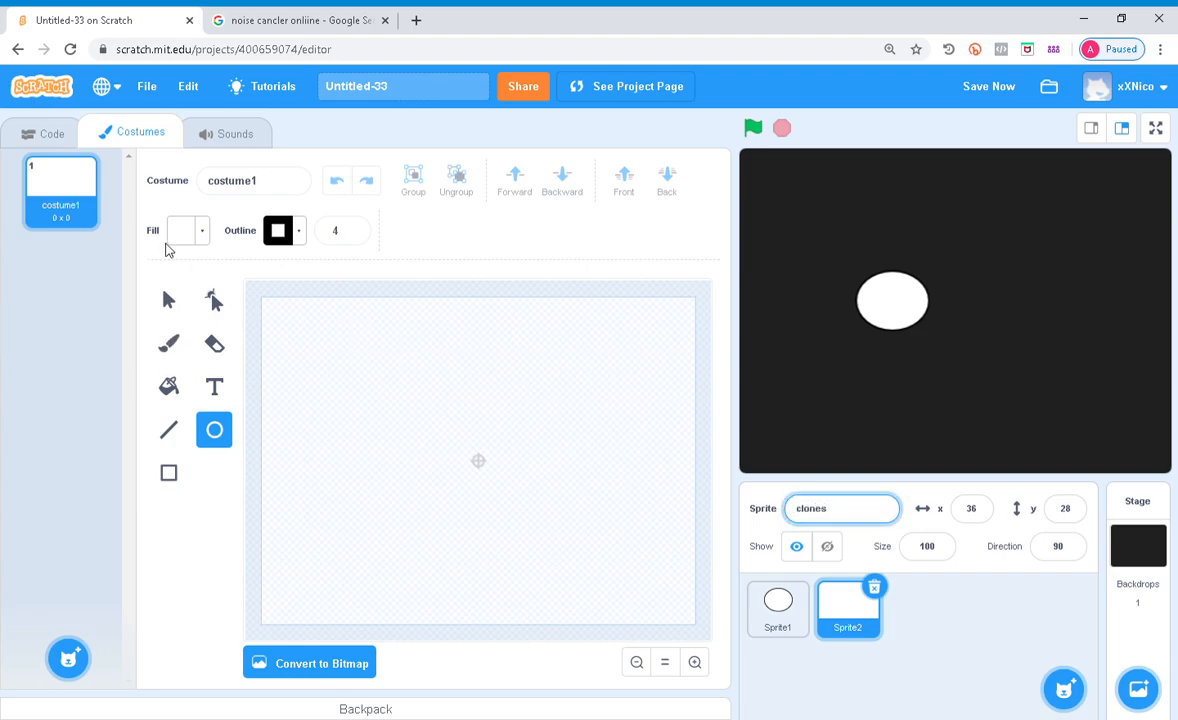
{"action": "left_click", "coordinate": [182, 230]}
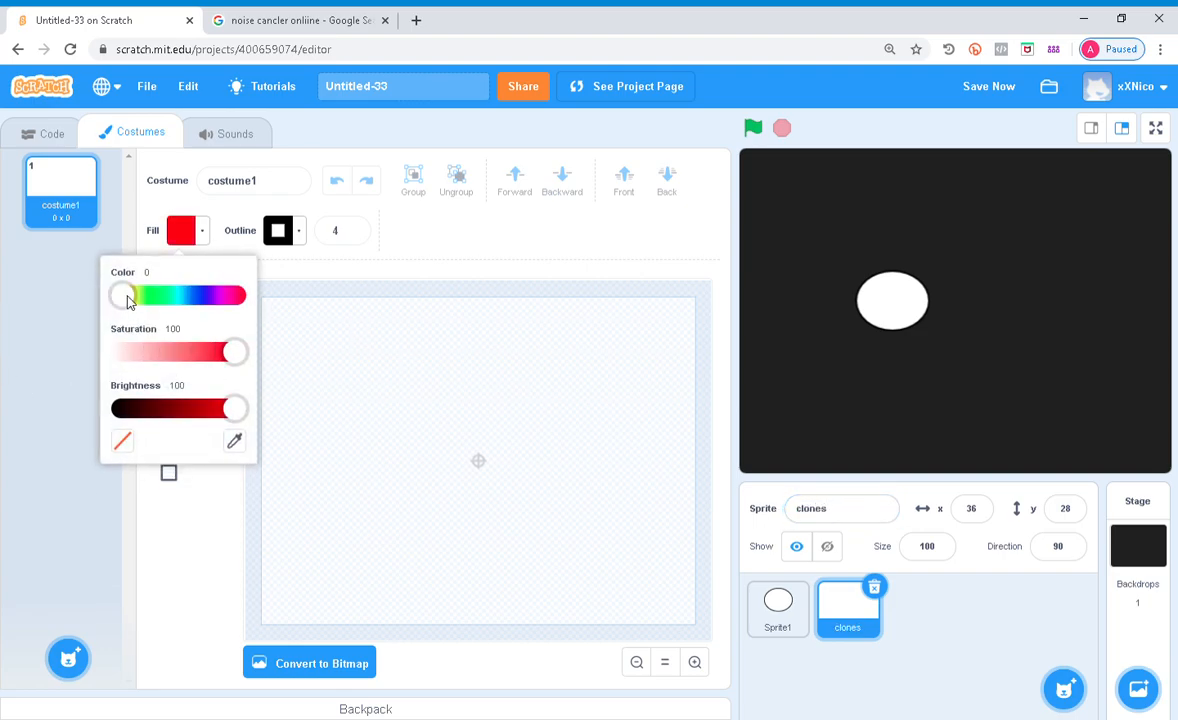
{"action": "left_click", "coordinate": [276, 230]}
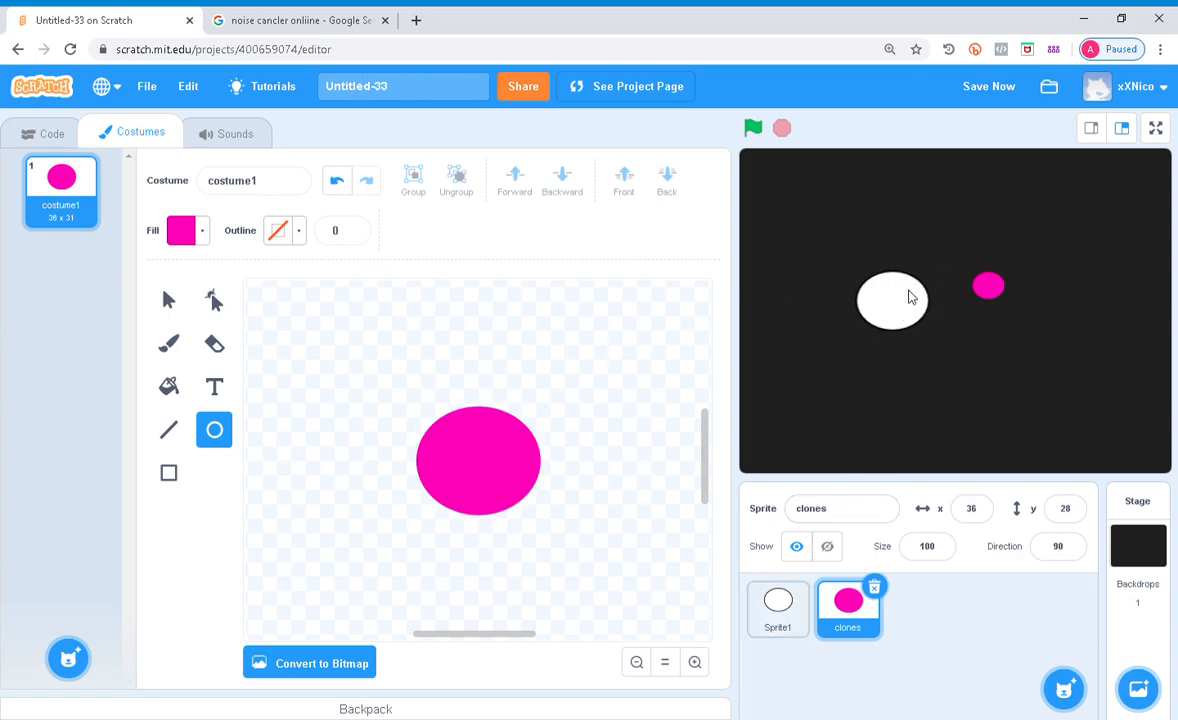
Give the clones sprite a green-flag script that hides, then loops forever
{"action": "left_click", "coordinate": [52, 132]}
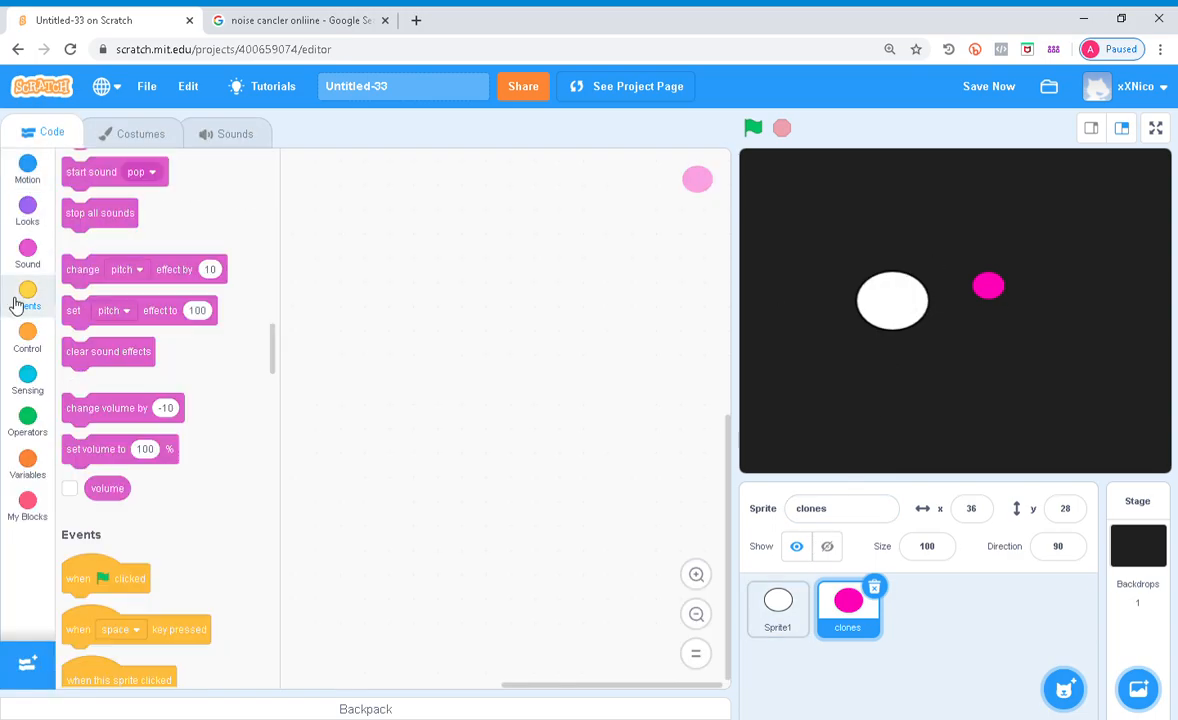
{"action": "left_click", "coordinate": [28, 210]}
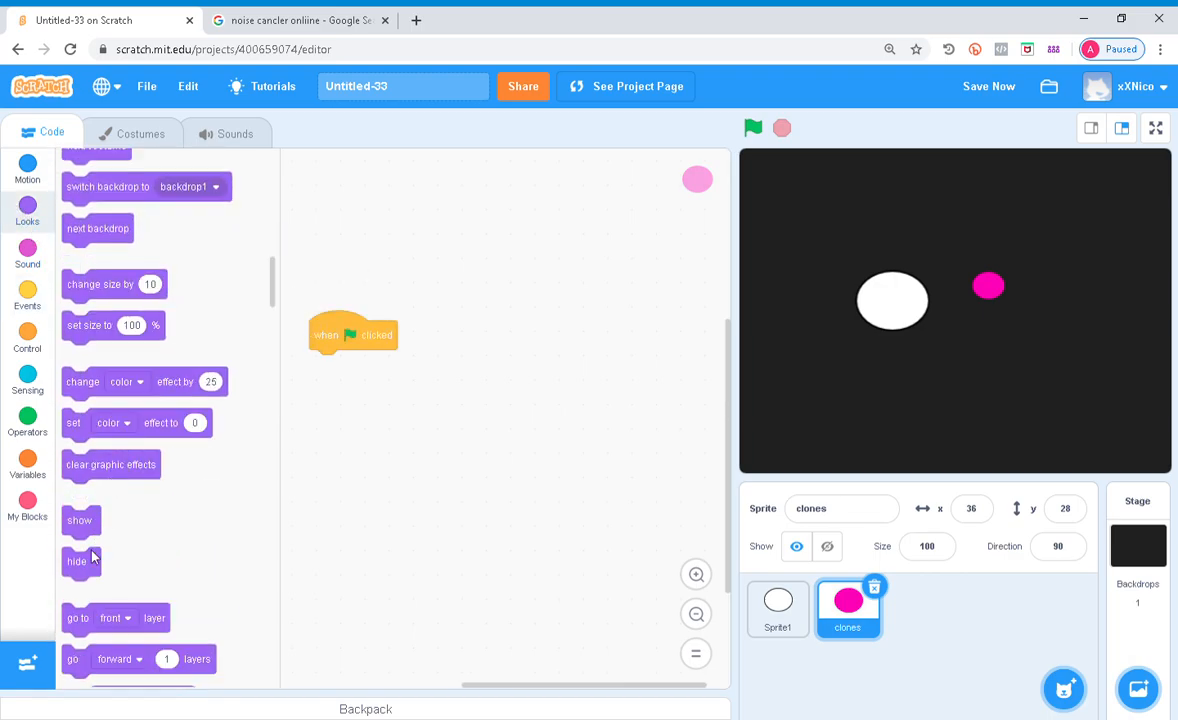
{"action": "left_click_drag", "start_coordinate": [80, 560], "coordinate": [394, 324]}
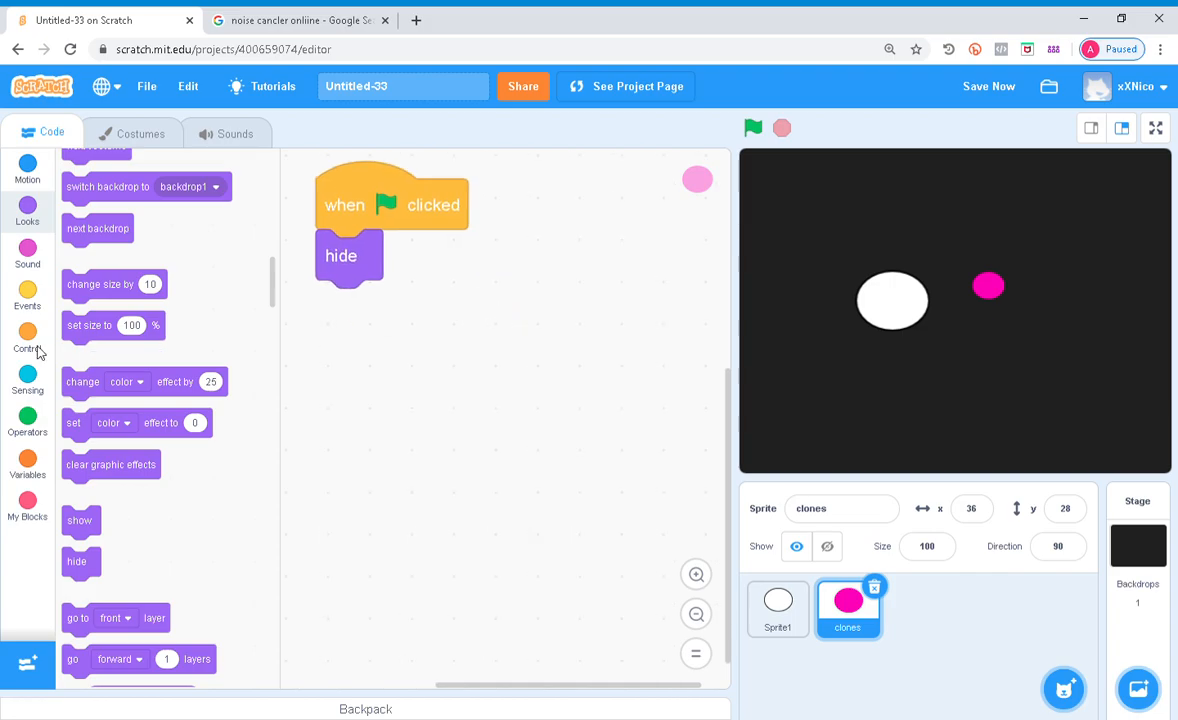
{"action": "left_click", "coordinate": [28, 344]}
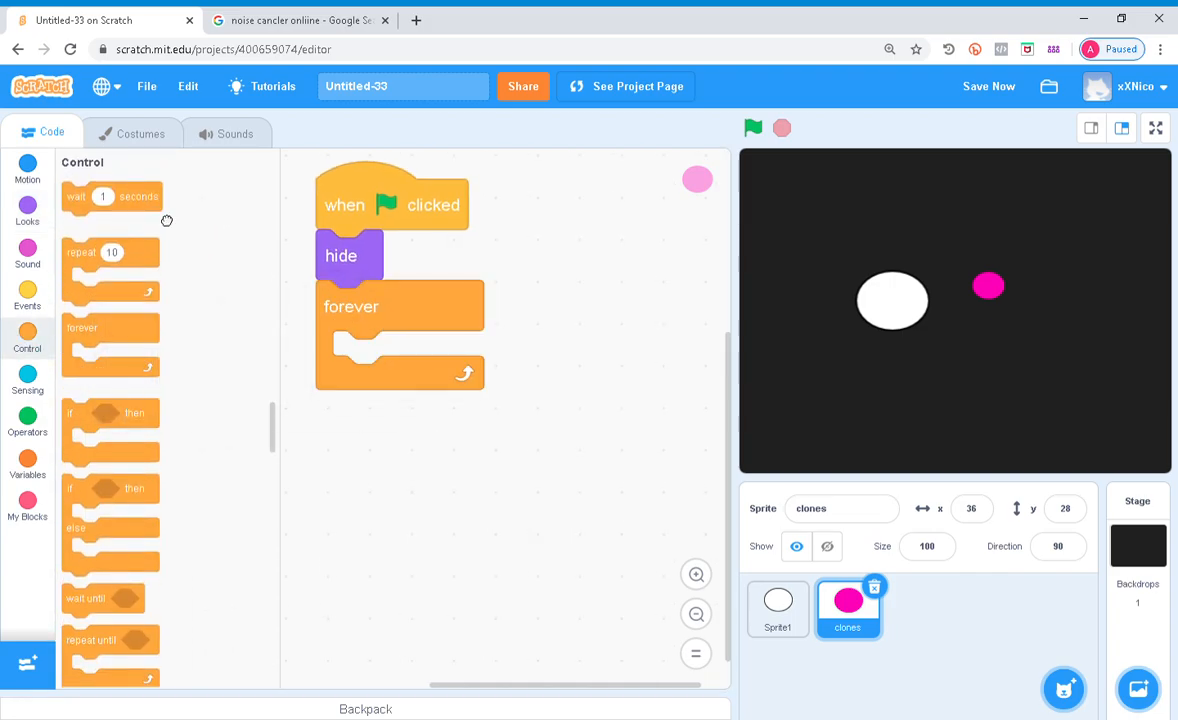
{"action": "left_click_drag", "start_coordinate": [112, 196], "coordinate": [400, 356]}
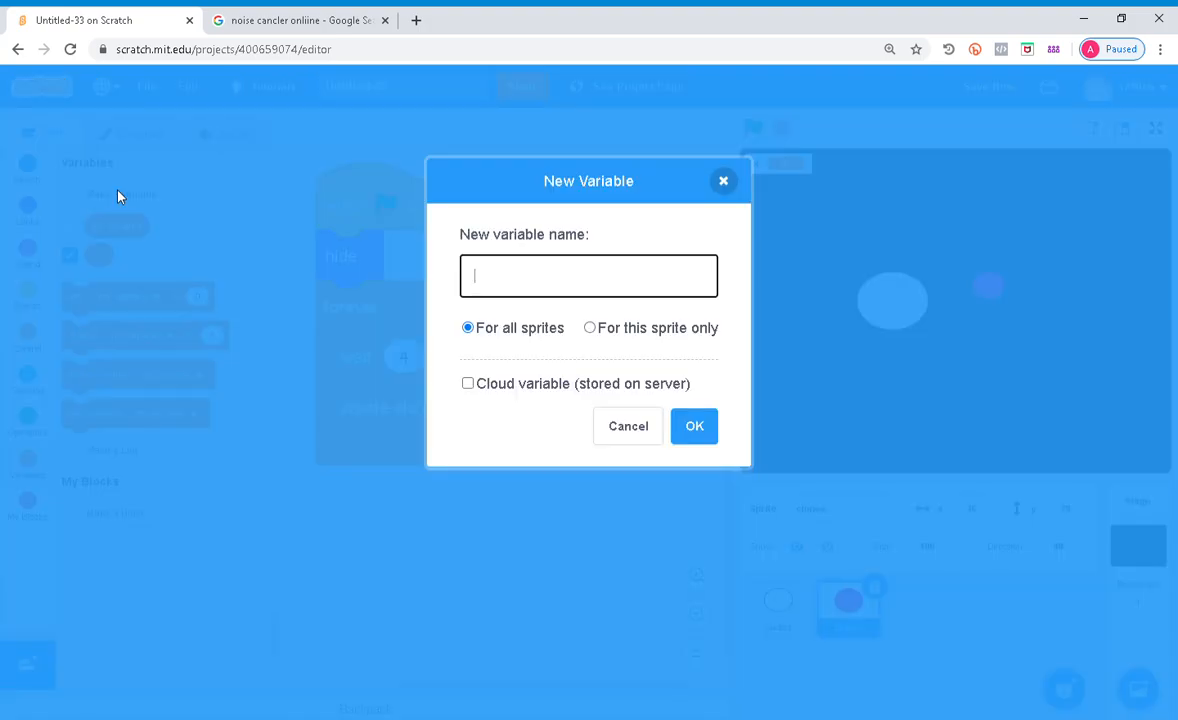
Make variables x and y, then paint a bullet sprite as a white rectangle bar
{"action": "type", "text": "y"}
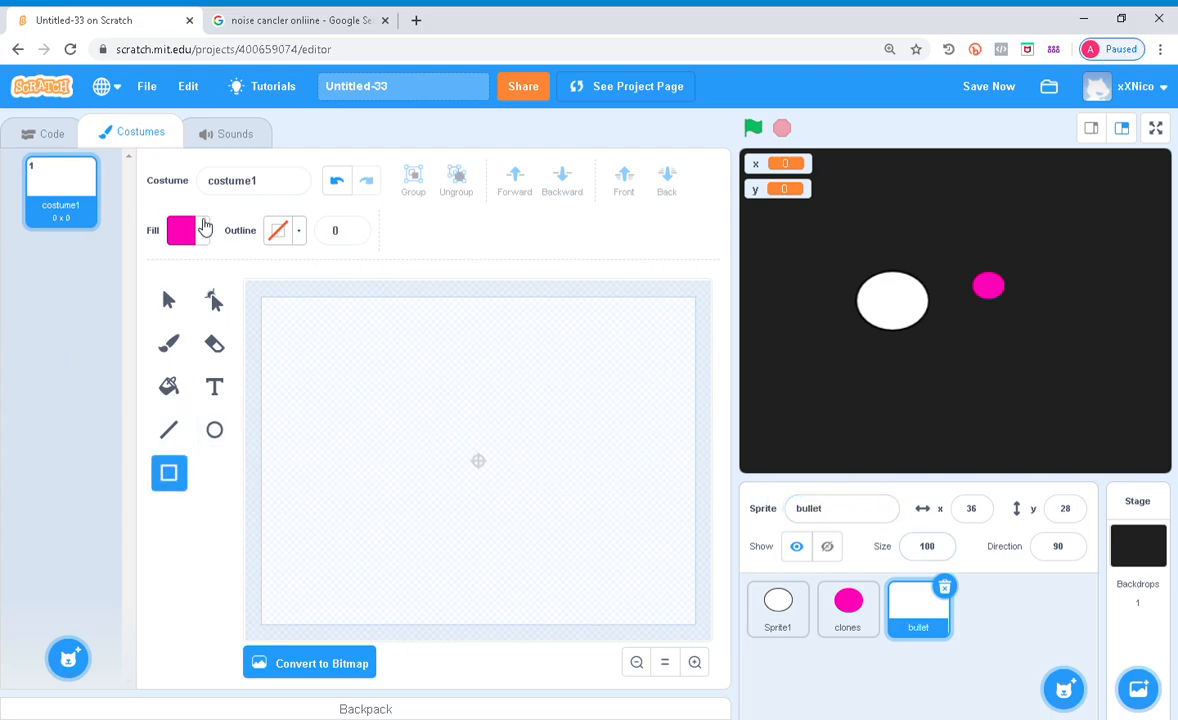
{"action": "left_click", "coordinate": [180, 230]}
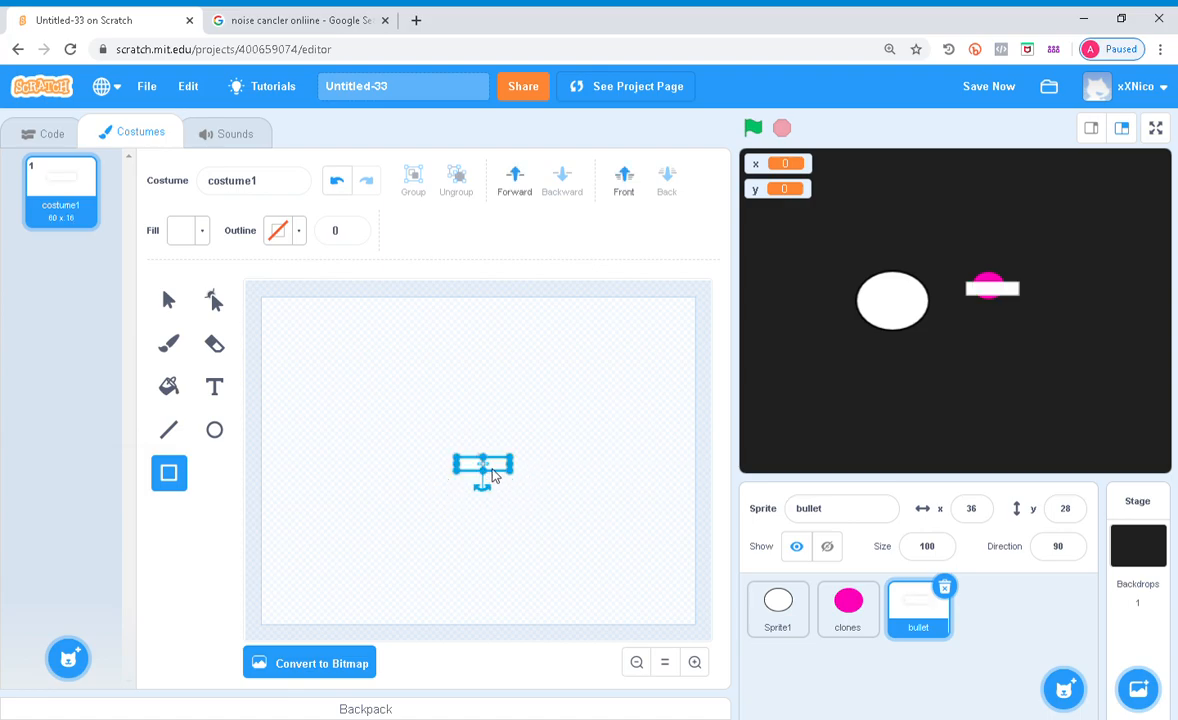
{"action": "left_click", "coordinate": [52, 132]}
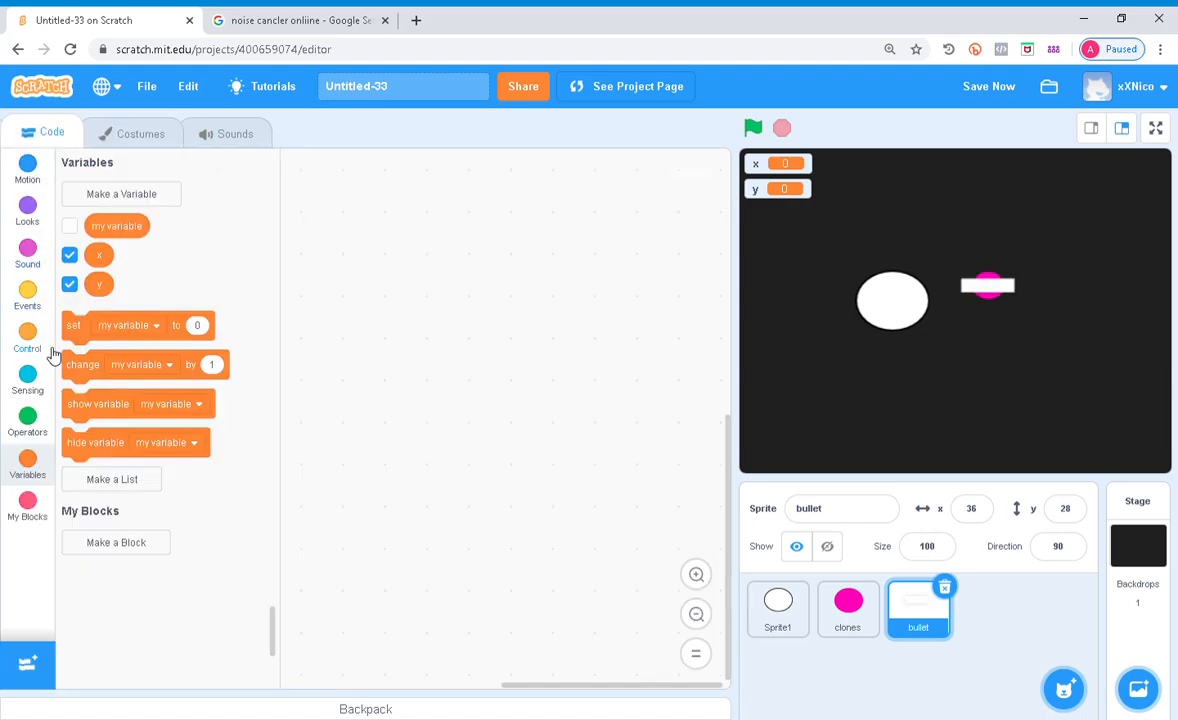
Make each clone show at x 240, random y −180 to 180, forever moving 0.3 steps toward Sprite1
{"action": "left_click", "coordinate": [848, 600]}
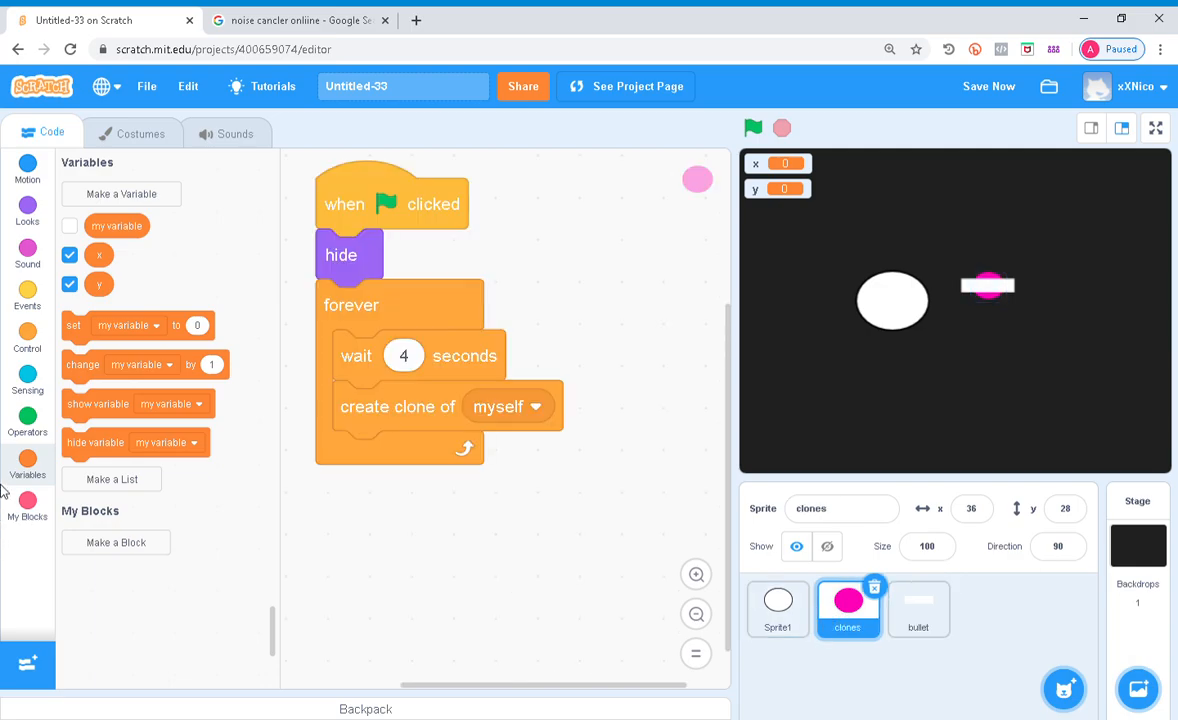
{"action": "left_click", "coordinate": [28, 290]}
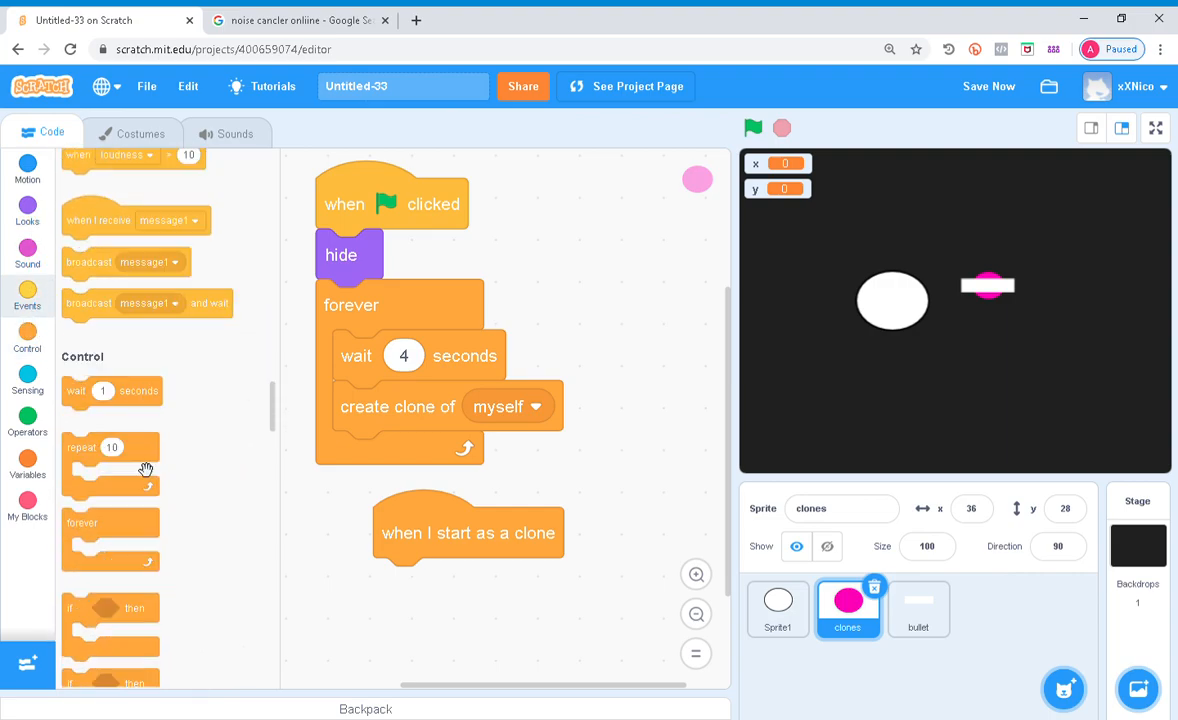
{"action": "scroll", "scroll_direction": "down", "scroll_amount": 3}
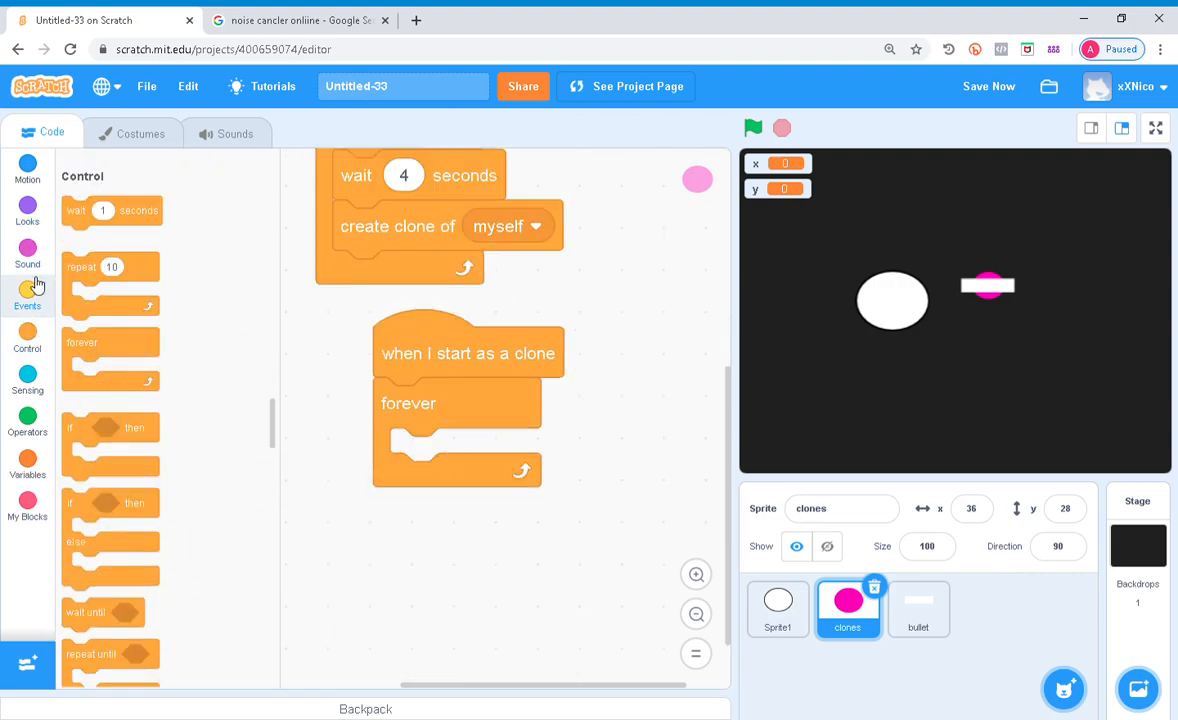
{"action": "left_click", "coordinate": [28, 210]}
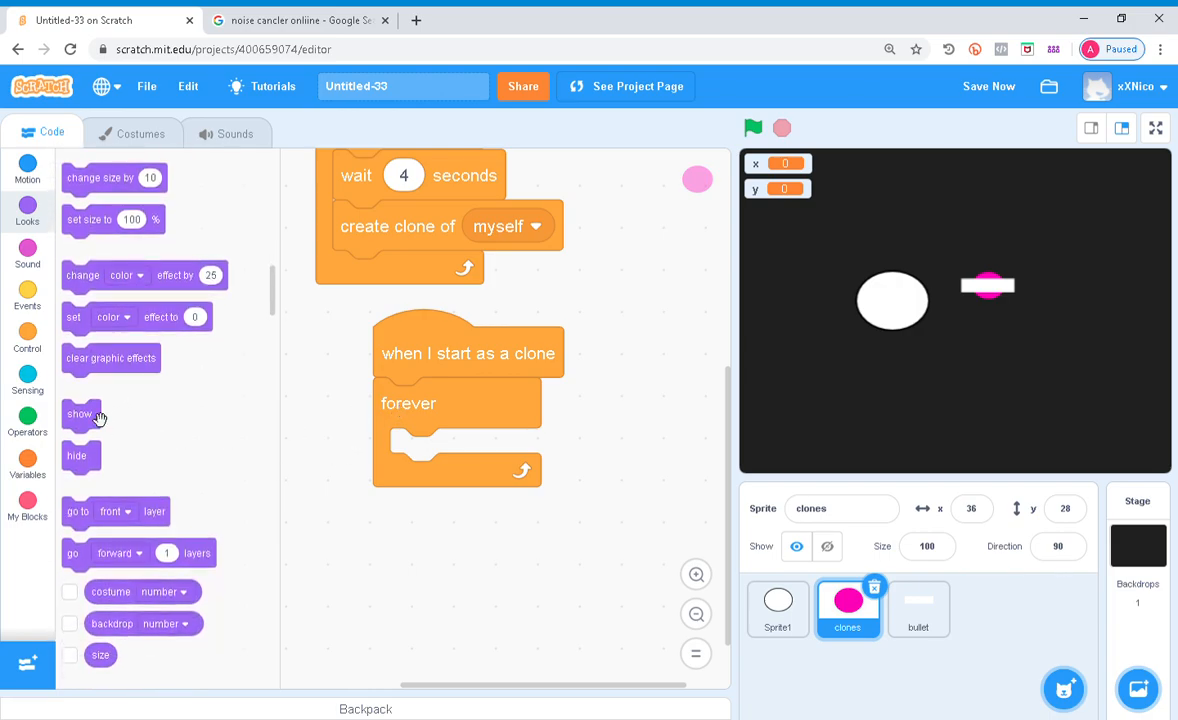
{"action": "left_click_drag", "start_coordinate": [80, 412], "coordinate": [406, 404]}
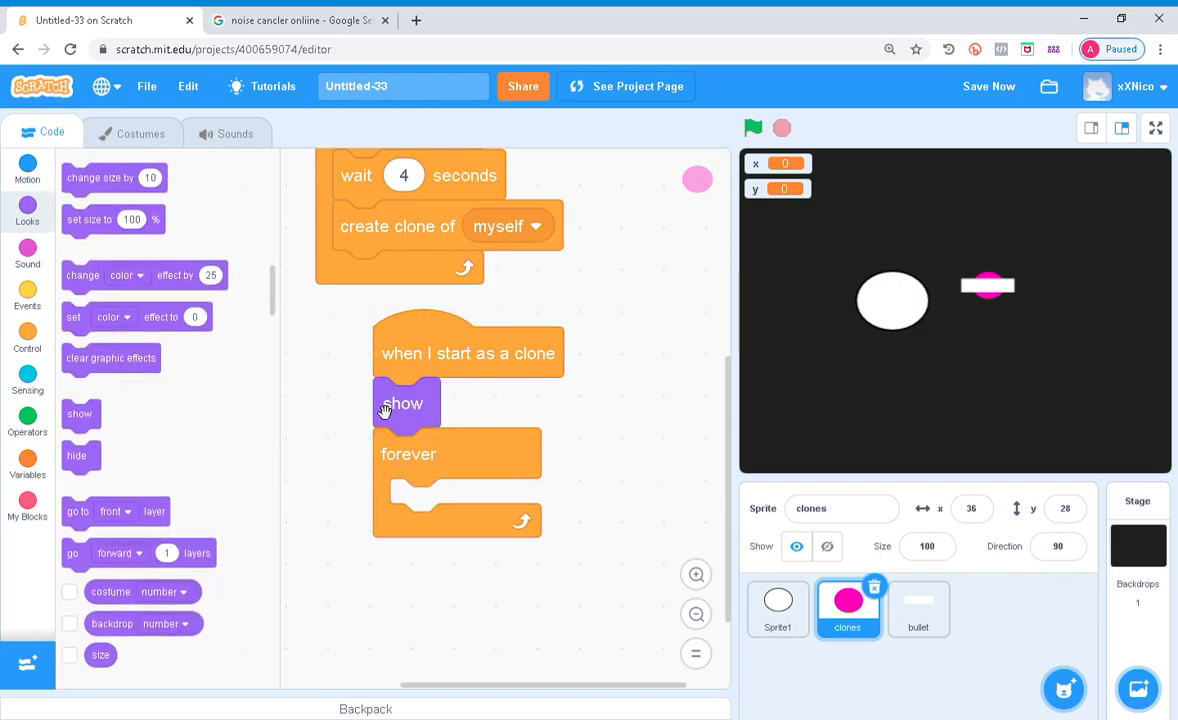
{"action": "left_click", "coordinate": [28, 170]}
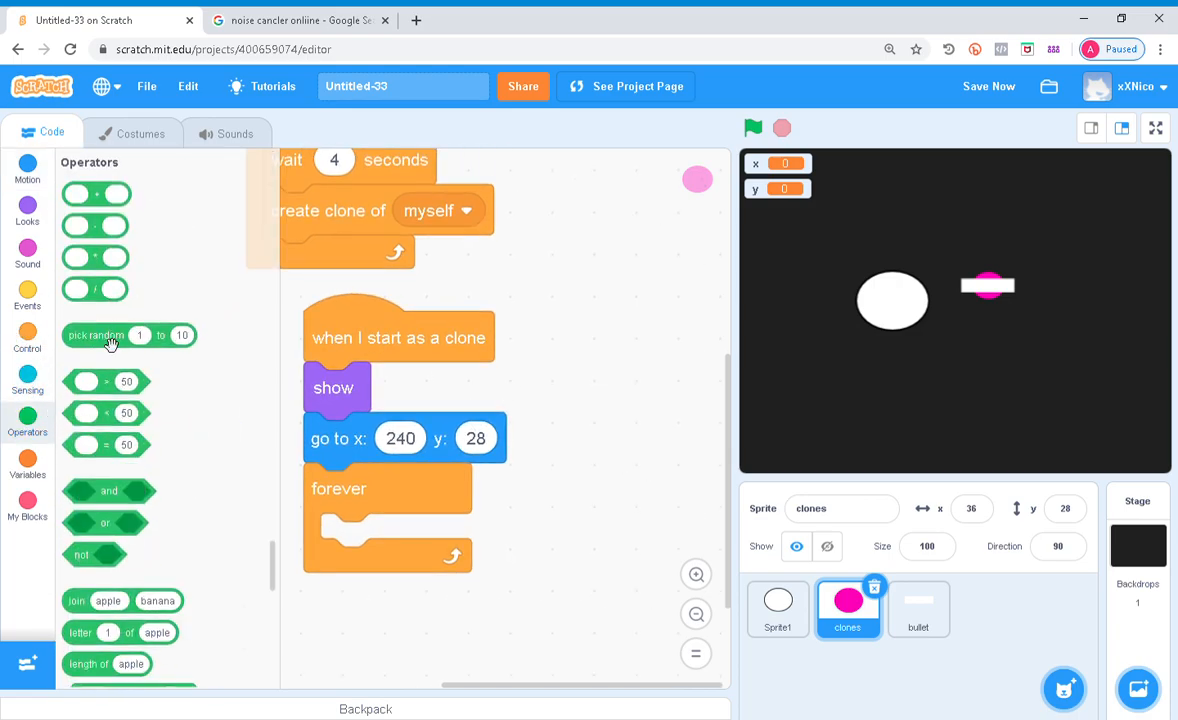
{"action": "left_click_drag", "start_coordinate": [112, 336], "coordinate": [576, 438]}
{"action": "type", "text": "-180"}
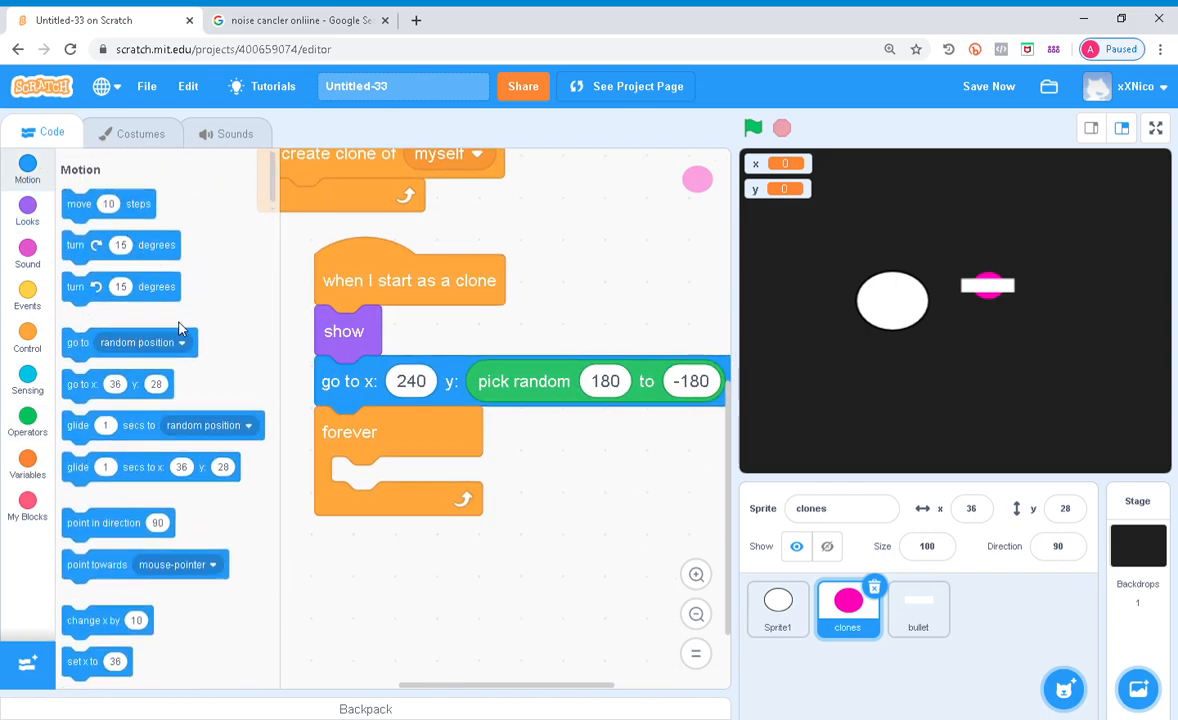
{"action": "left_click_drag", "start_coordinate": [108, 204], "coordinate": [400, 474]}
{"action": "type", "text": "0.3"}
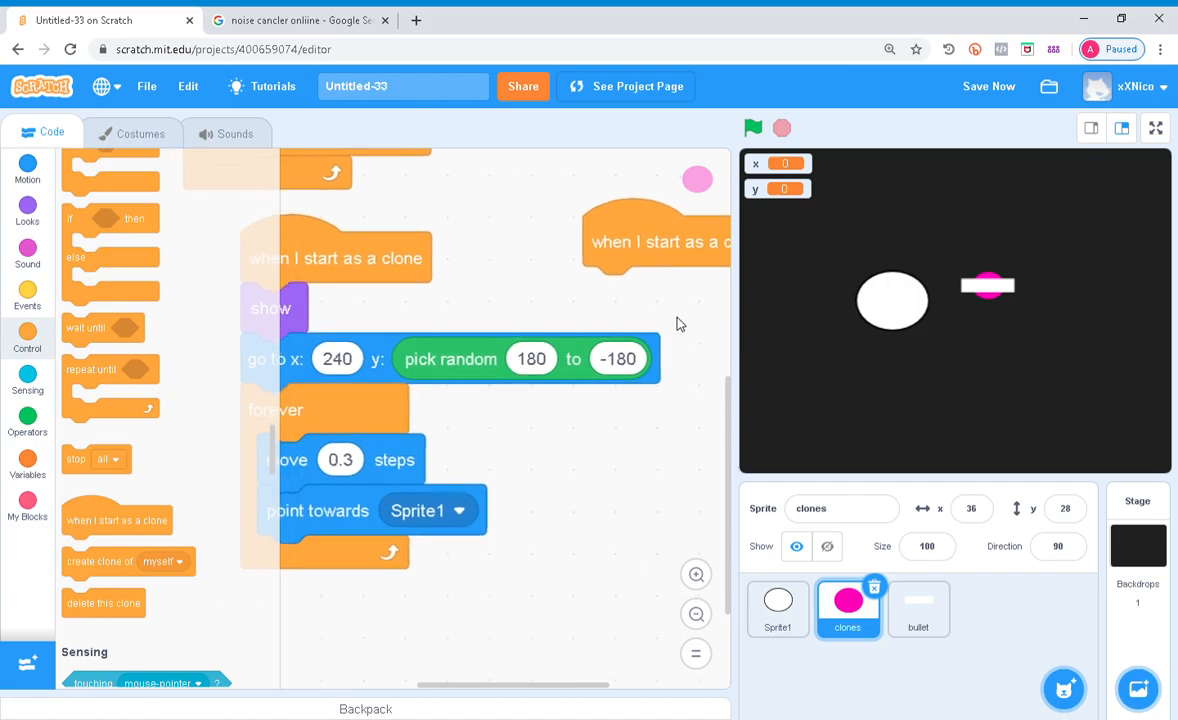
{"action": "mouse_move", "coordinate": [622, 334]}
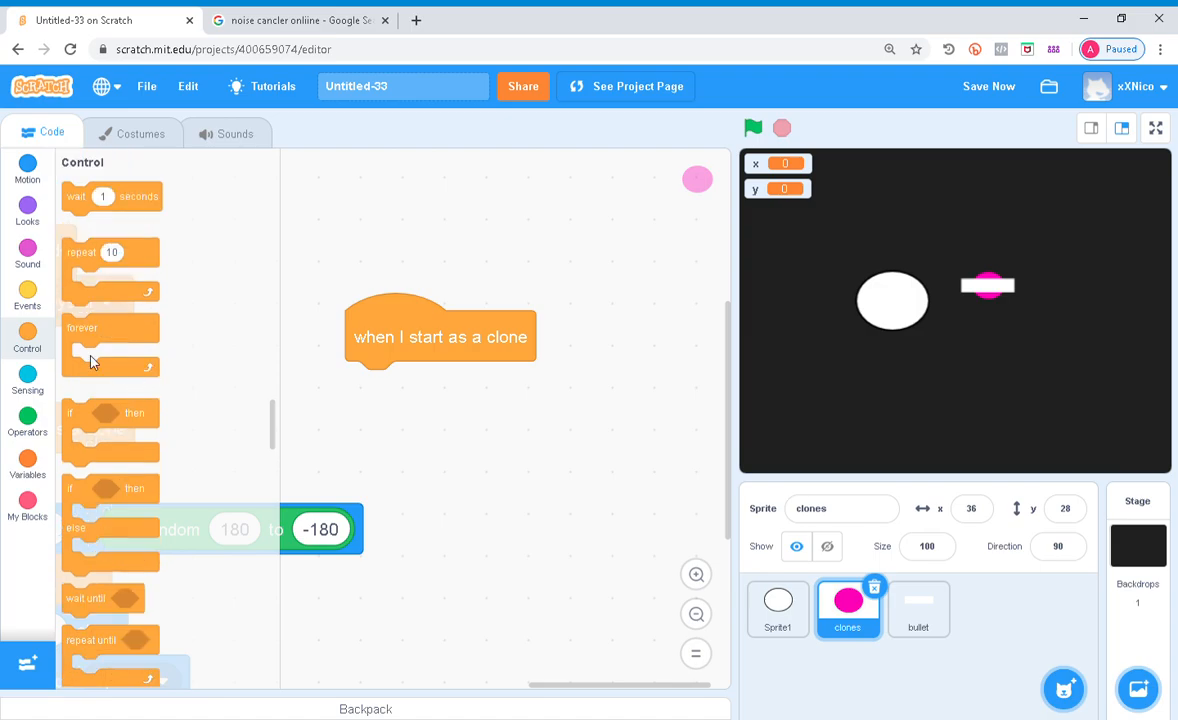
Add a clone loop that waits 1–1.5 random seconds and sets x and y to its position
{"action": "left_click", "coordinate": [28, 460]}
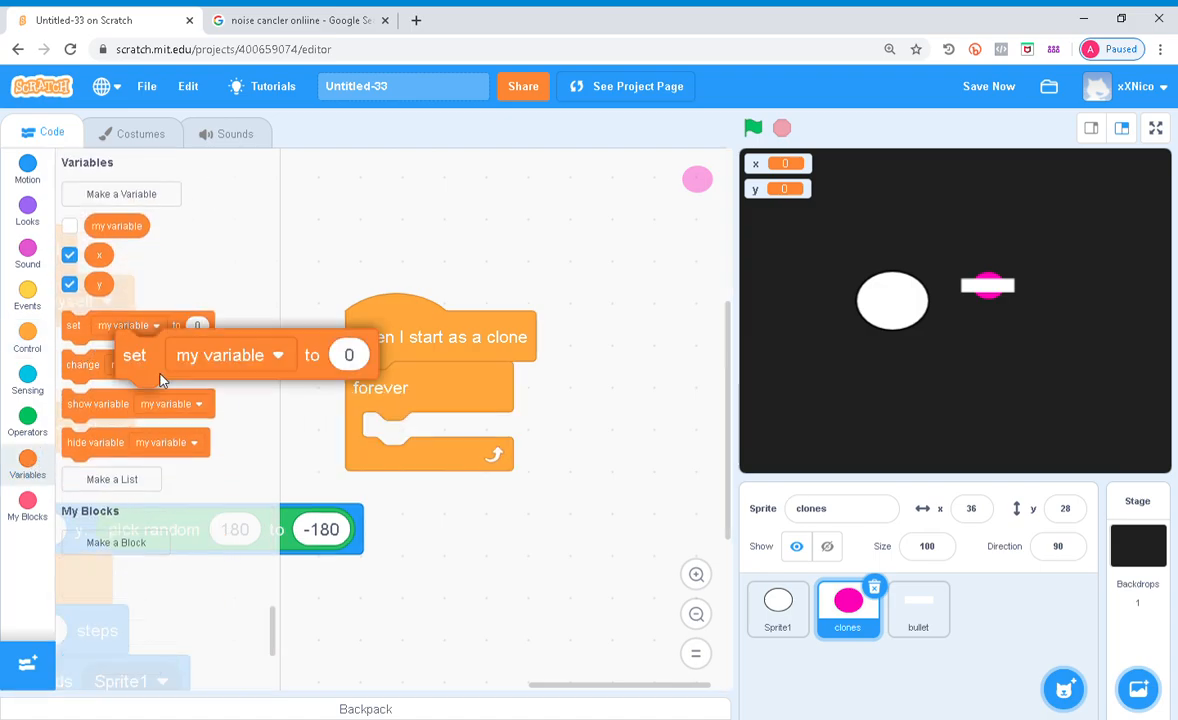
{"action": "left_click", "coordinate": [28, 170]}
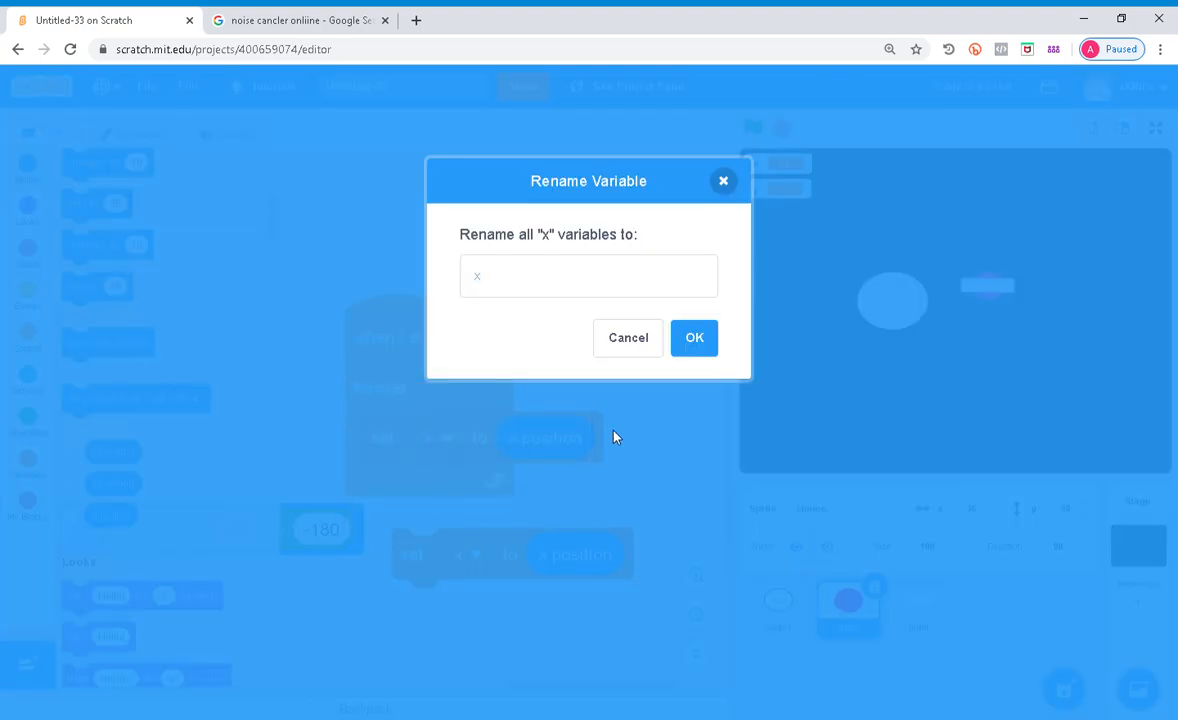
{"action": "left_click", "coordinate": [628, 336]}
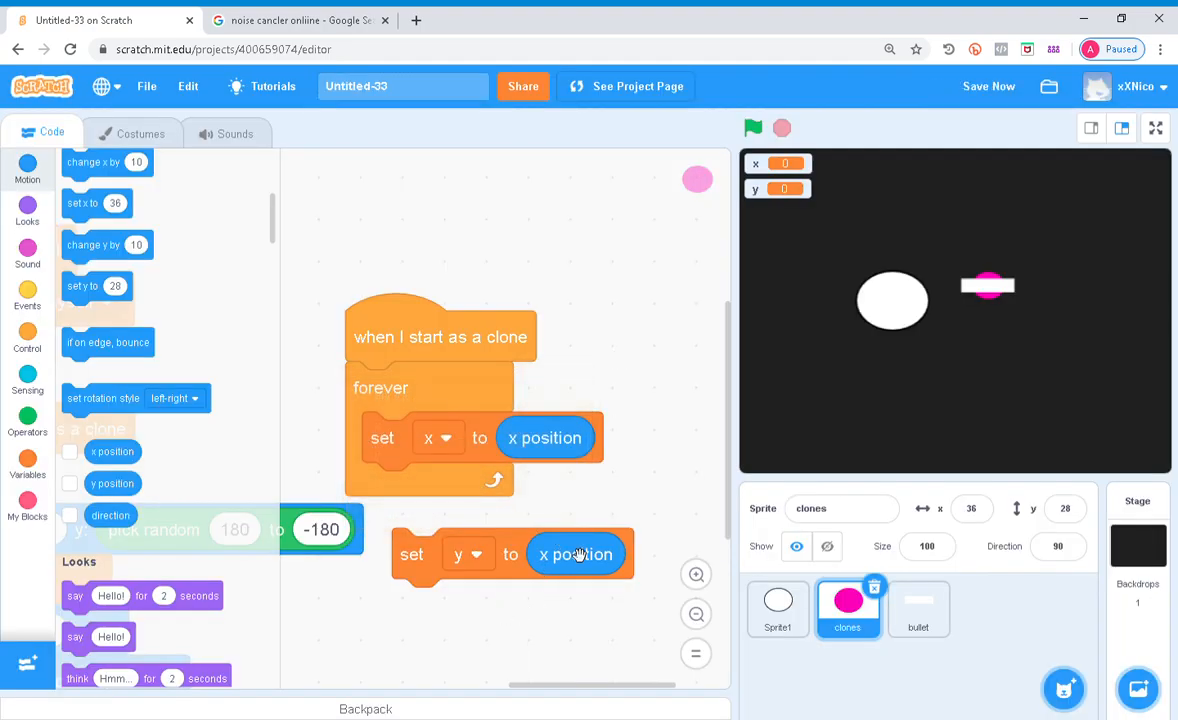
{"action": "left_click", "coordinate": [576, 554]}
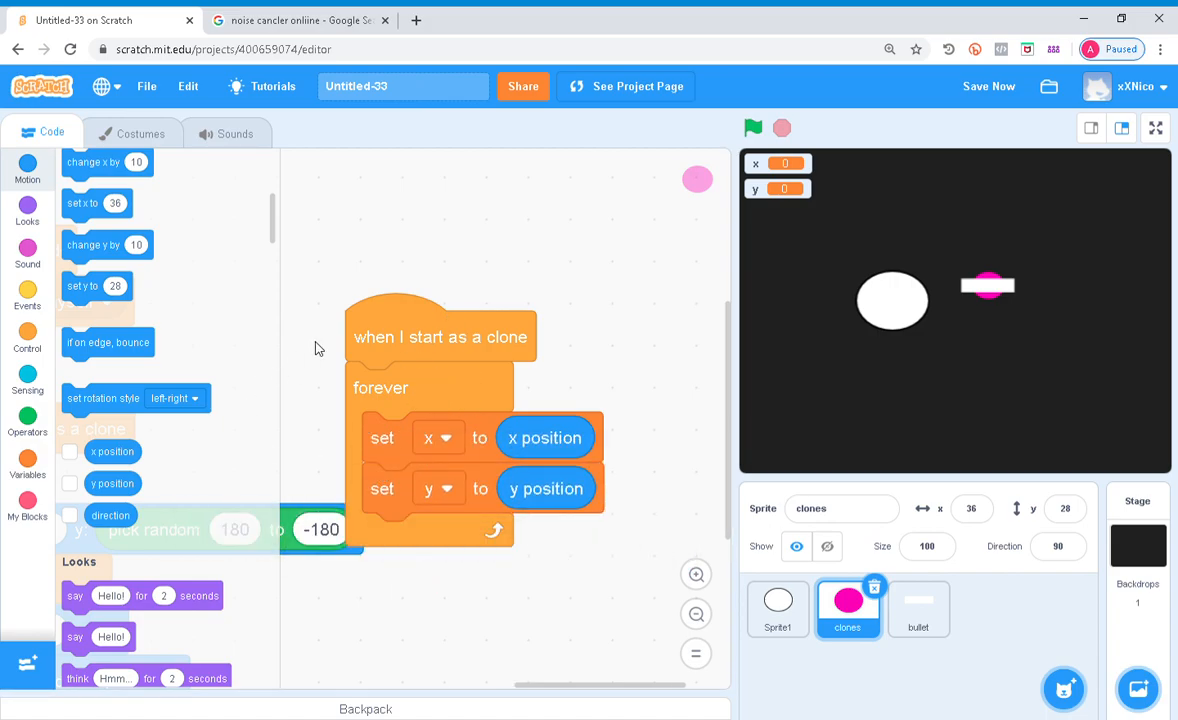
{"action": "mouse_move", "coordinate": [124, 440]}
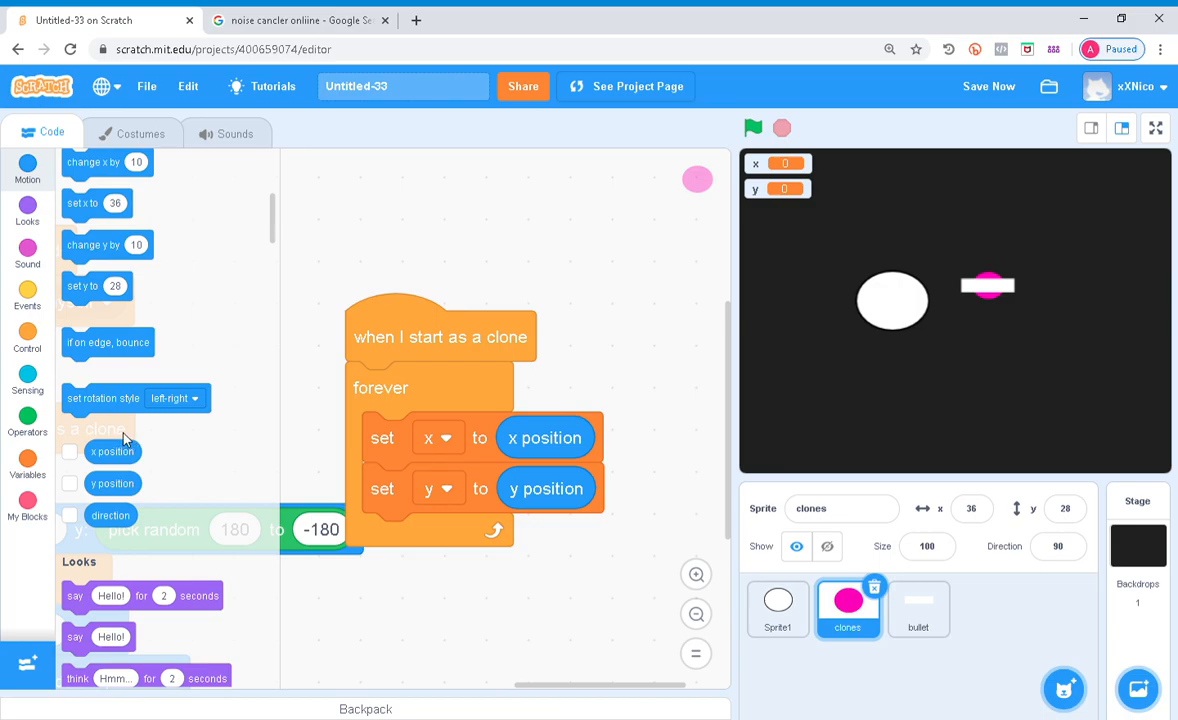
{"action": "mouse_move", "coordinate": [36, 350]}
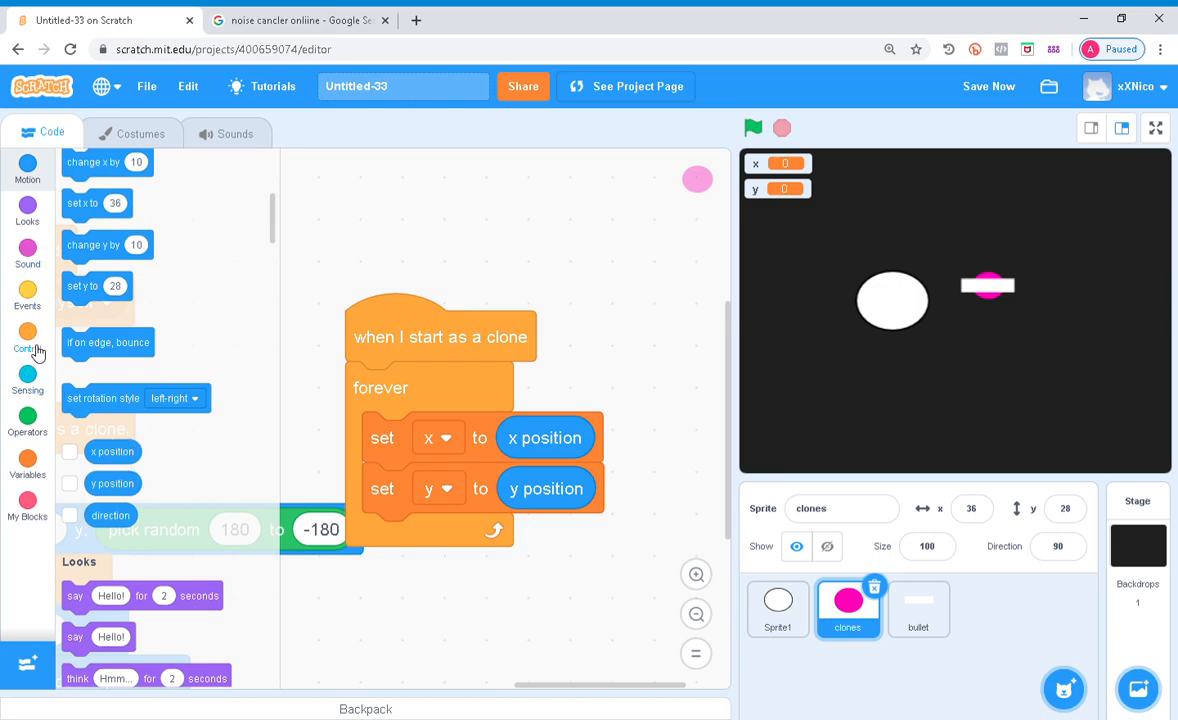
{"action": "left_click", "coordinate": [28, 340]}
{"action": "type", "text": "1.5"}
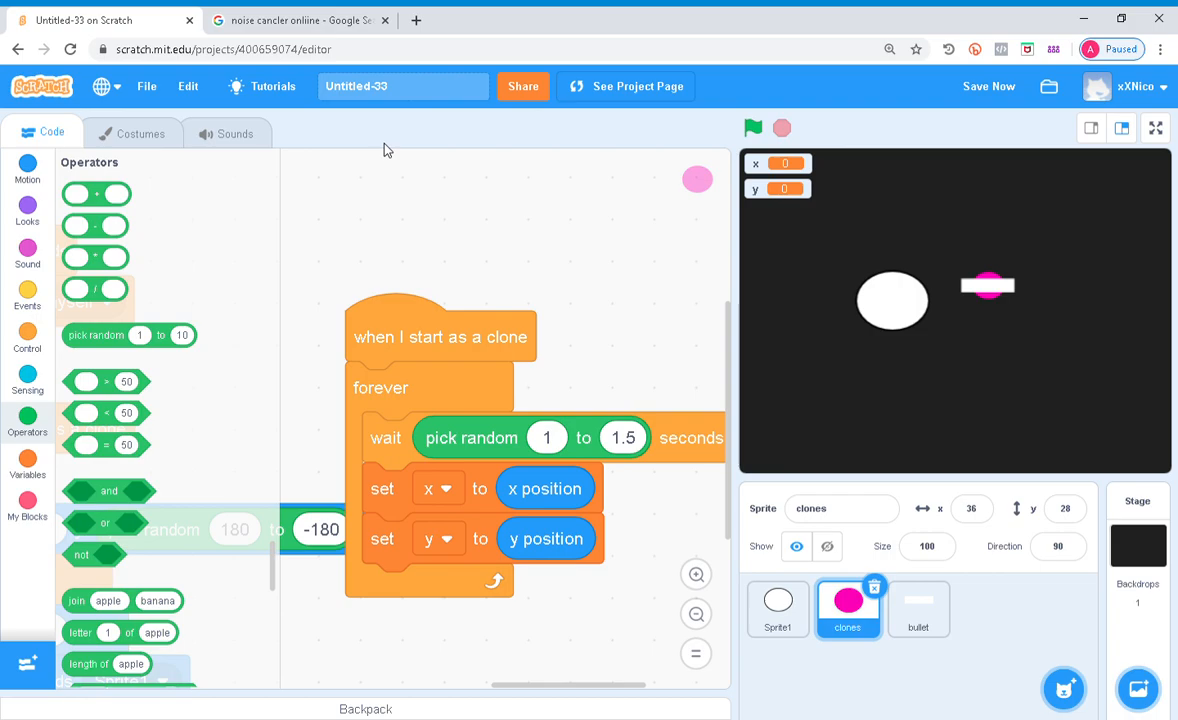
Broadcast a new message 'shoot' at the end of that loop
{"action": "left_click", "coordinate": [916, 608]}
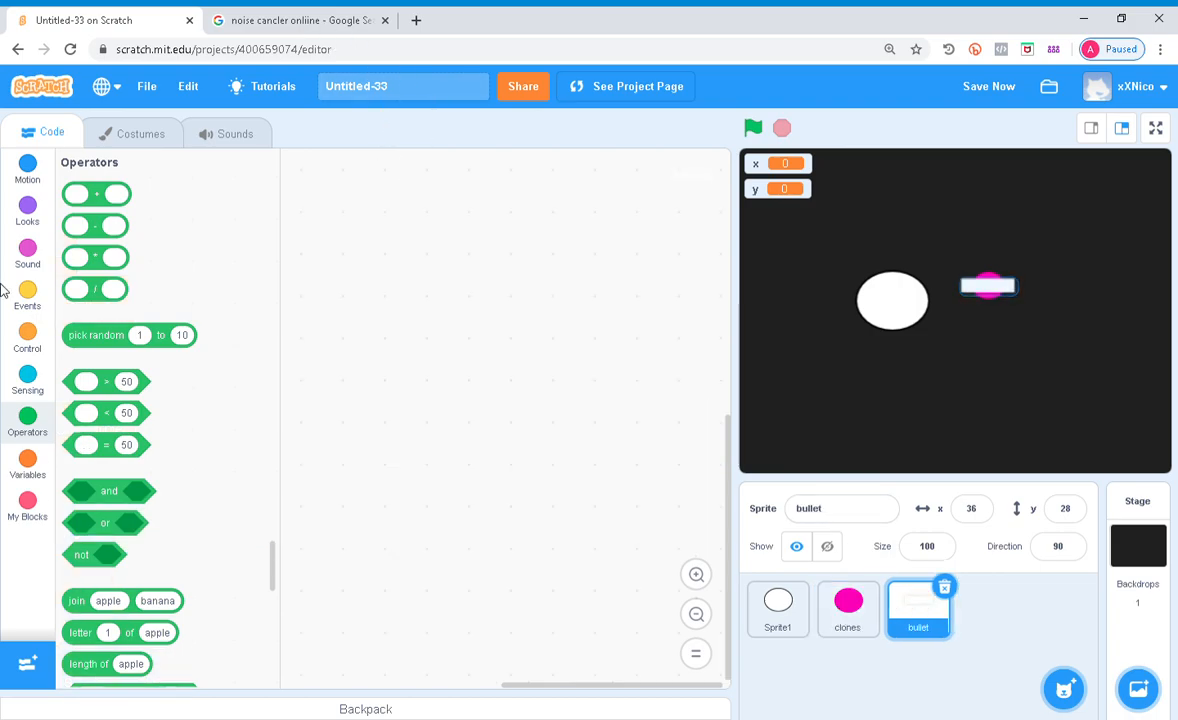
{"action": "left_click", "coordinate": [848, 600]}
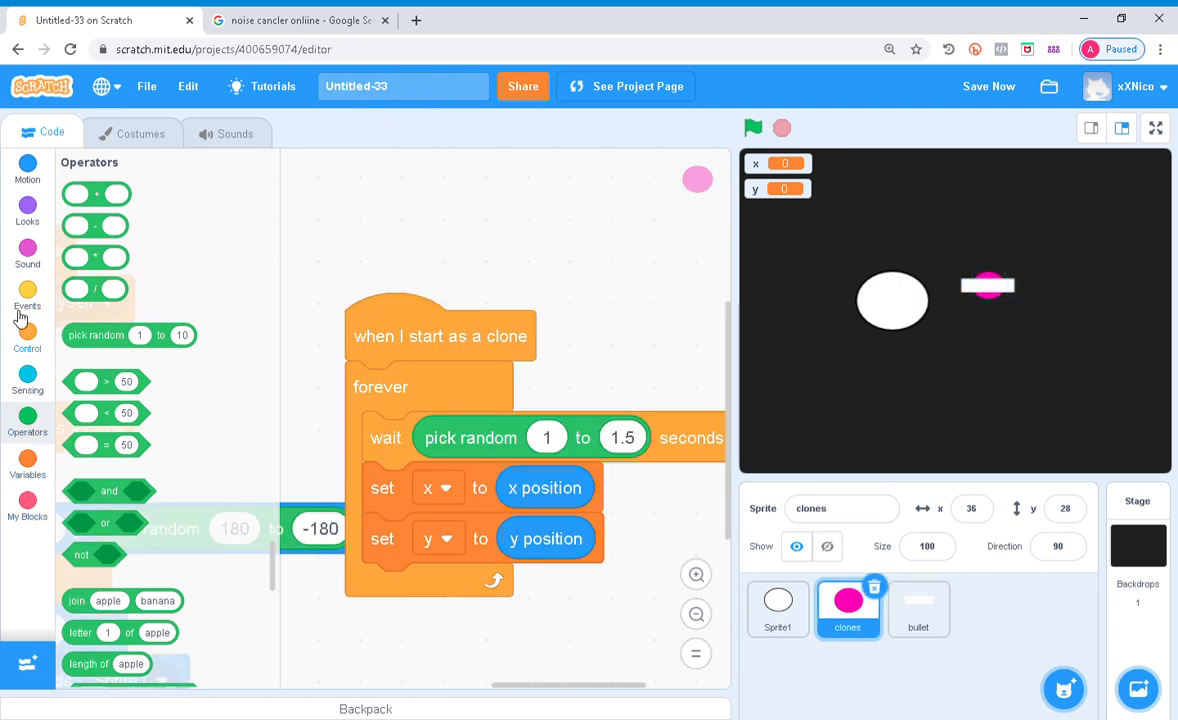
{"action": "left_click", "coordinate": [28, 296]}
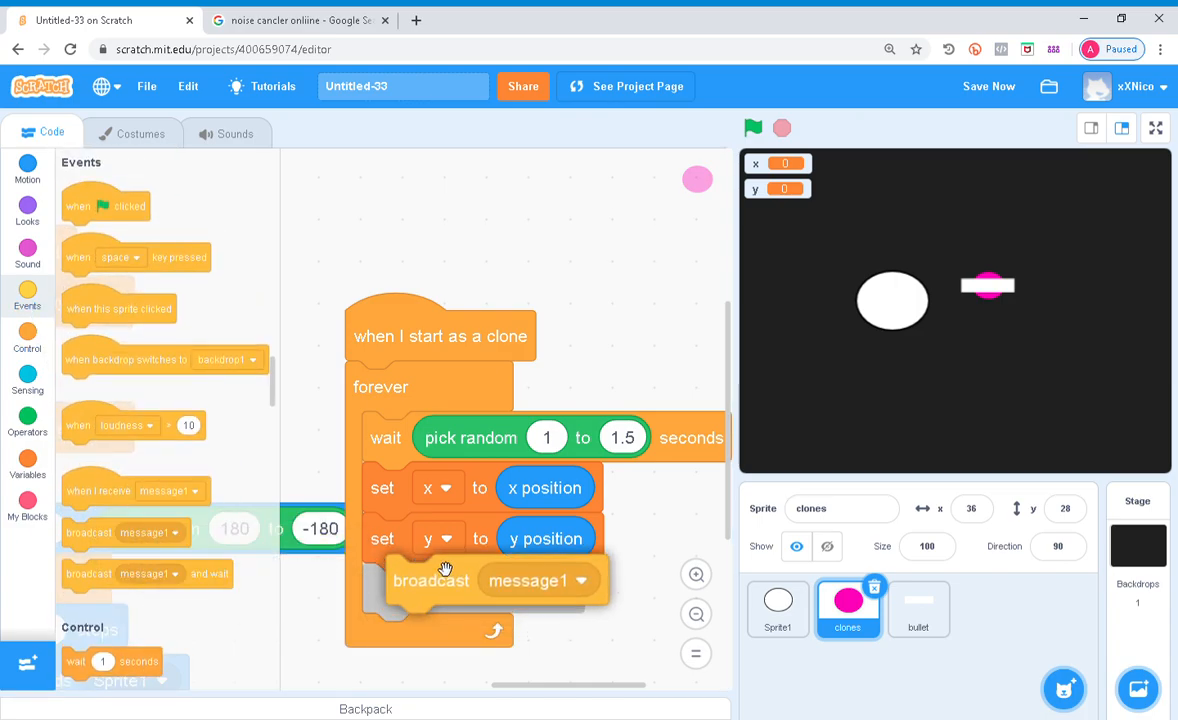
{"action": "type", "text": "sho"}
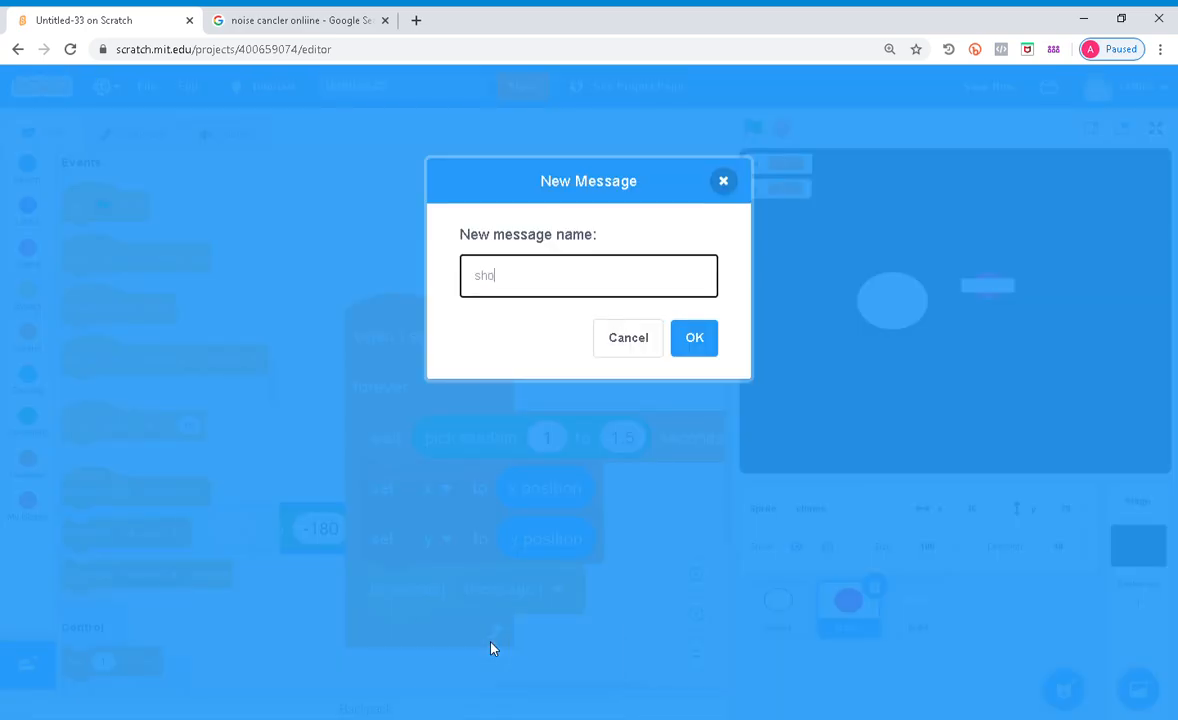
{"action": "left_click", "coordinate": [694, 336]}
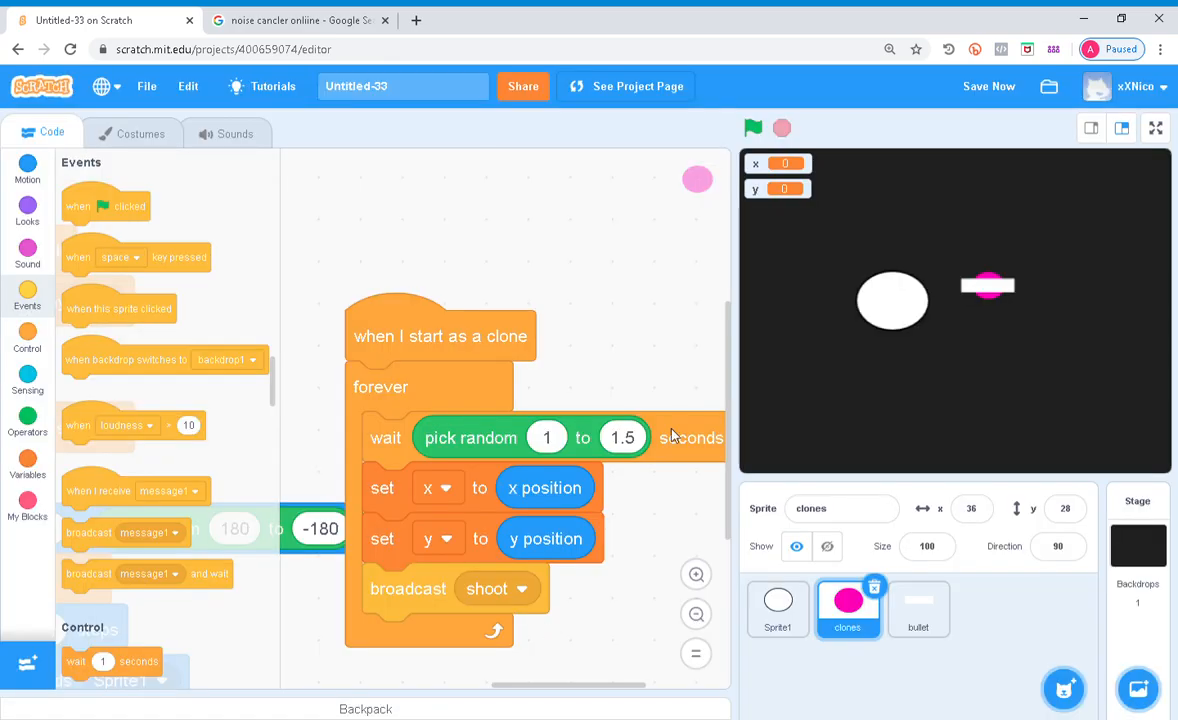
{"action": "left_click", "coordinate": [916, 608]}
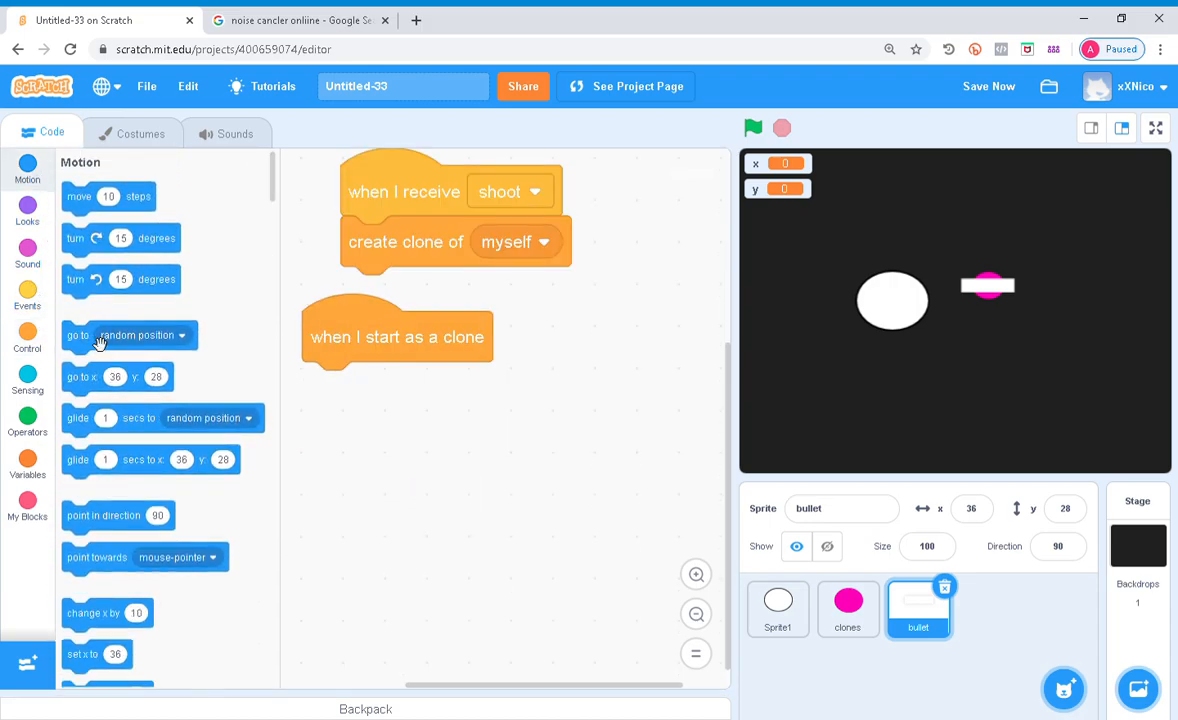
Make bullet clones go to x,y, show, move 10 steps until touching edge, delete themselves; save
{"action": "left_click", "coordinate": [28, 460]}
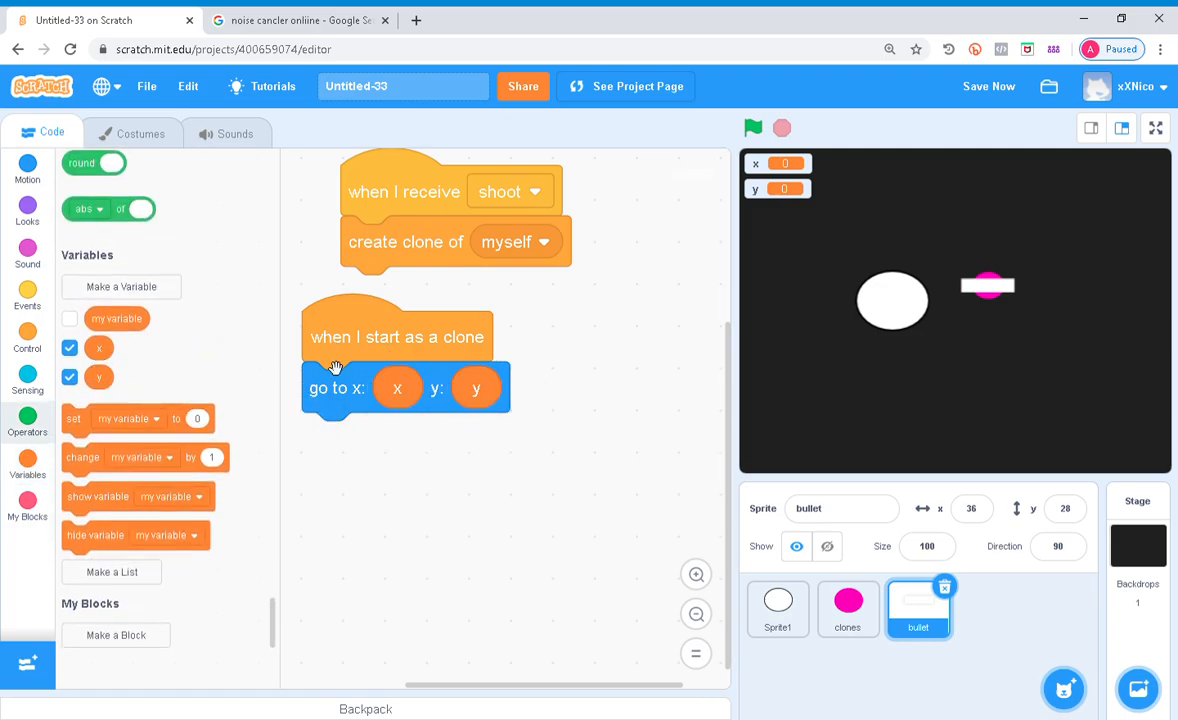
{"action": "left_click", "coordinate": [68, 376]}
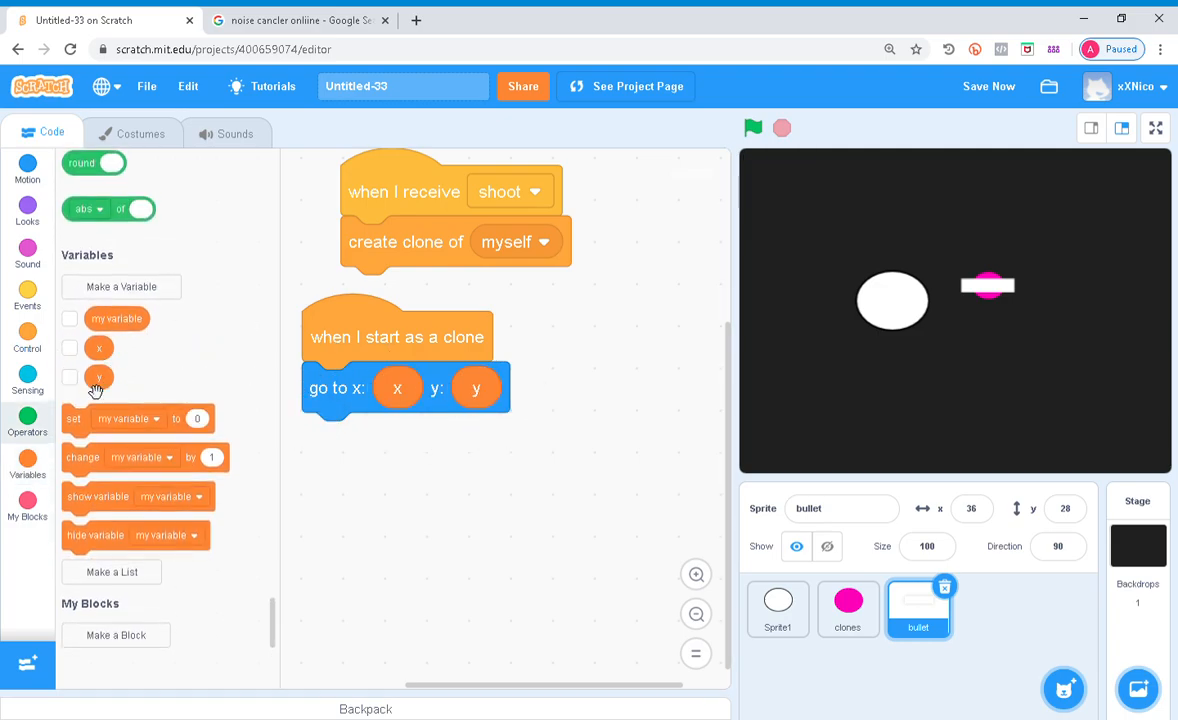
{"action": "left_click", "coordinate": [28, 170]}
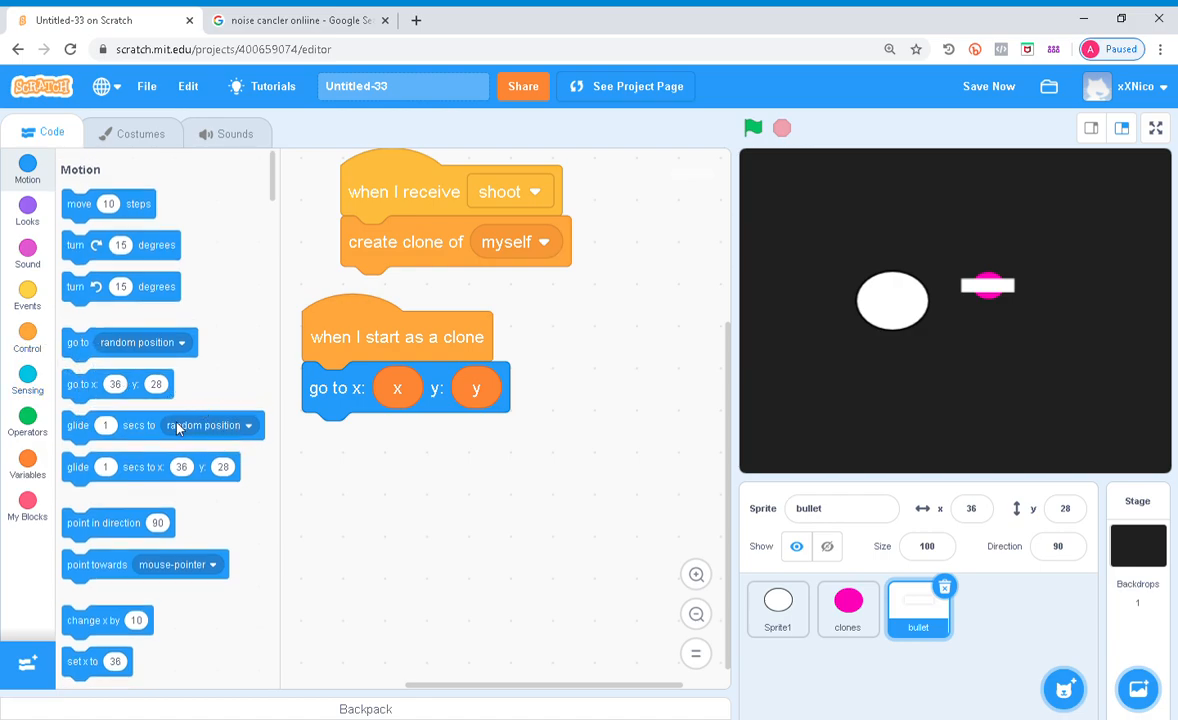
{"action": "left_click", "coordinate": [28, 210]}
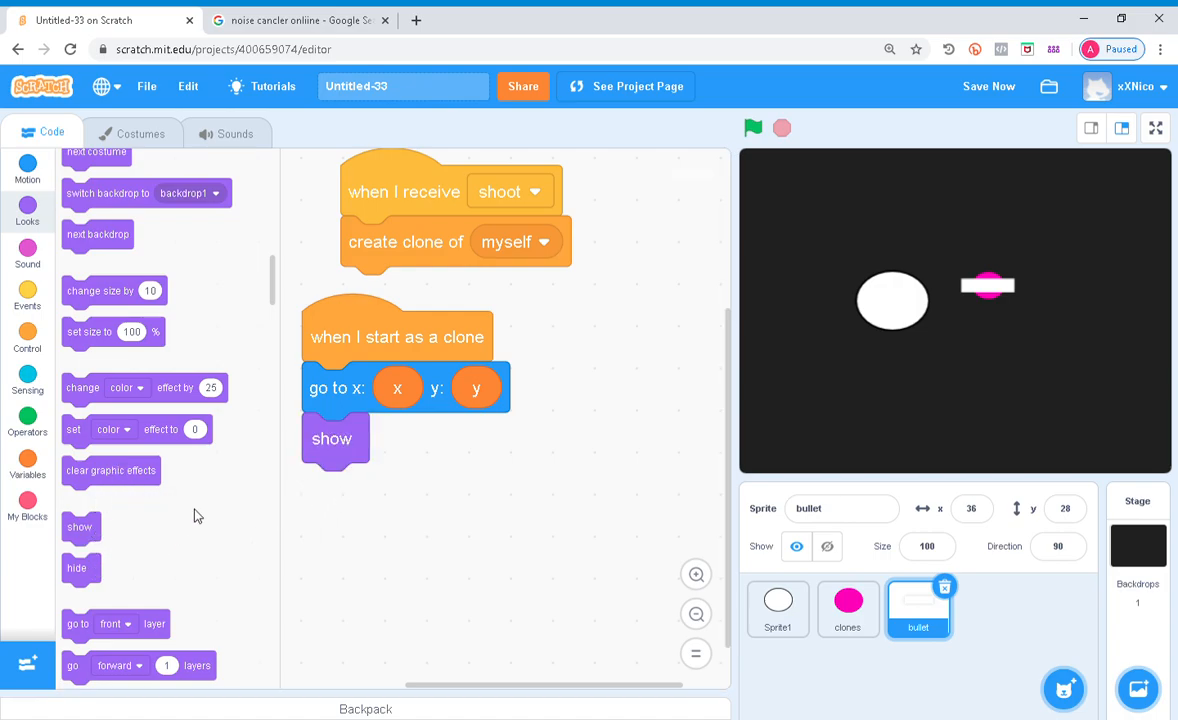
{"action": "left_click", "coordinate": [28, 336]}
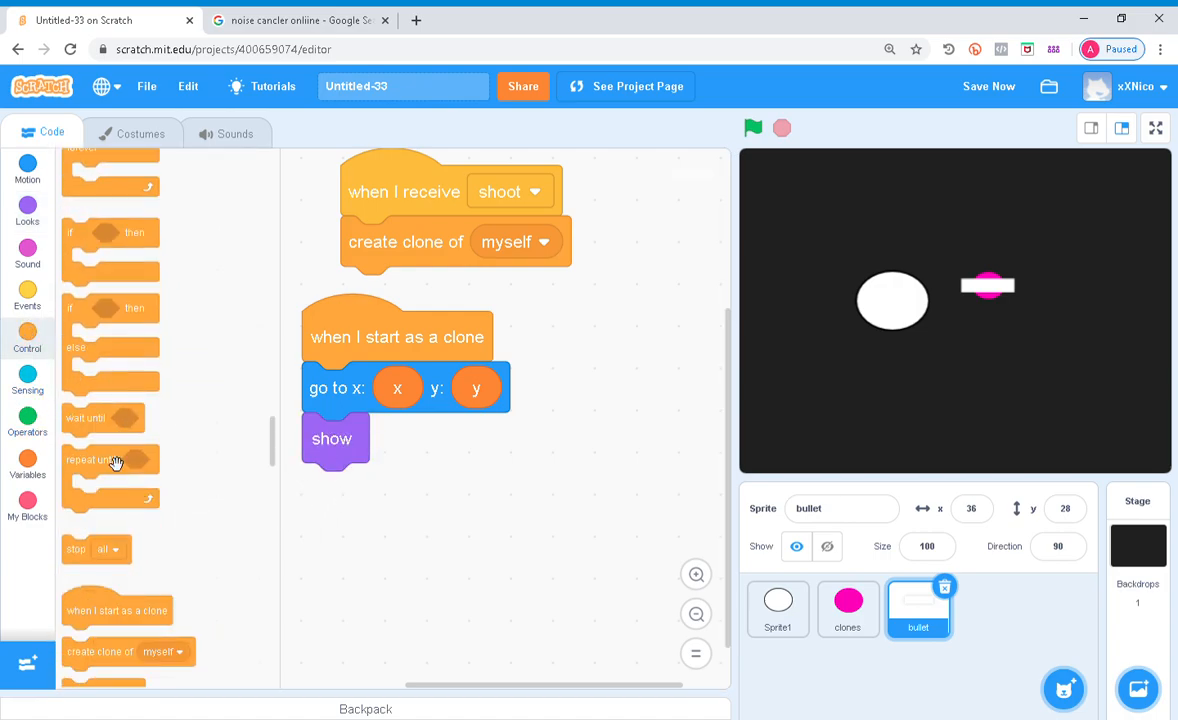
{"action": "left_click", "coordinate": [28, 380]}
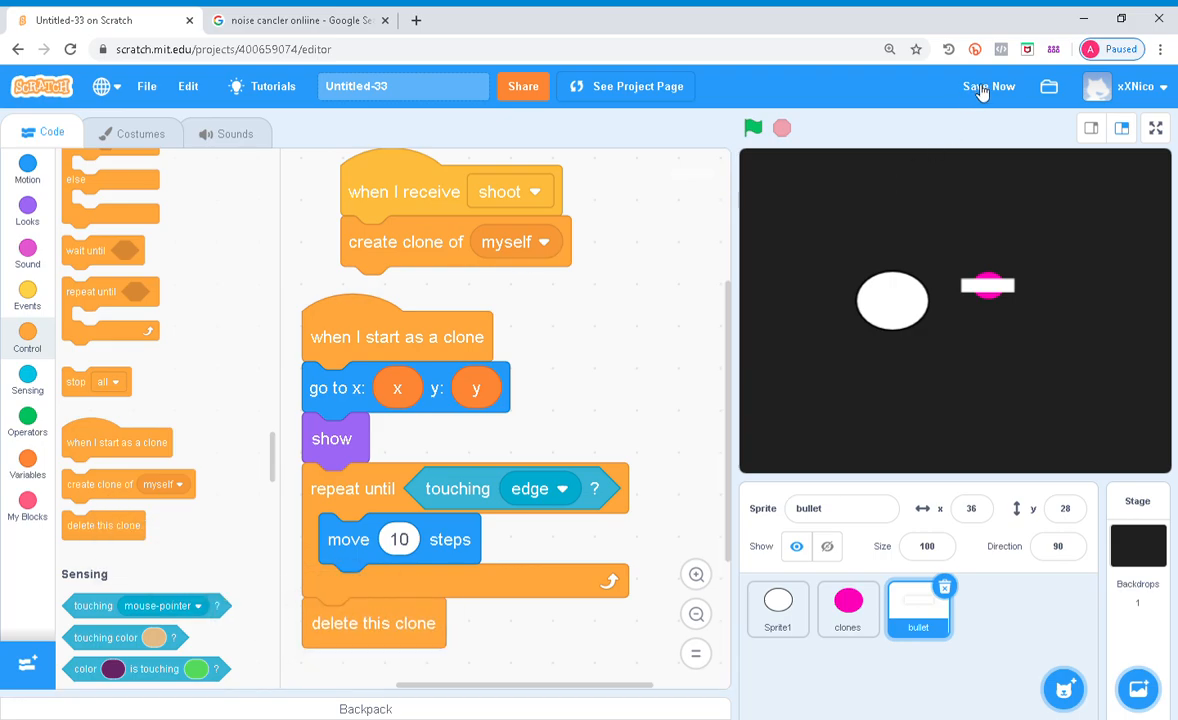
{"action": "left_click", "coordinate": [1156, 128]}
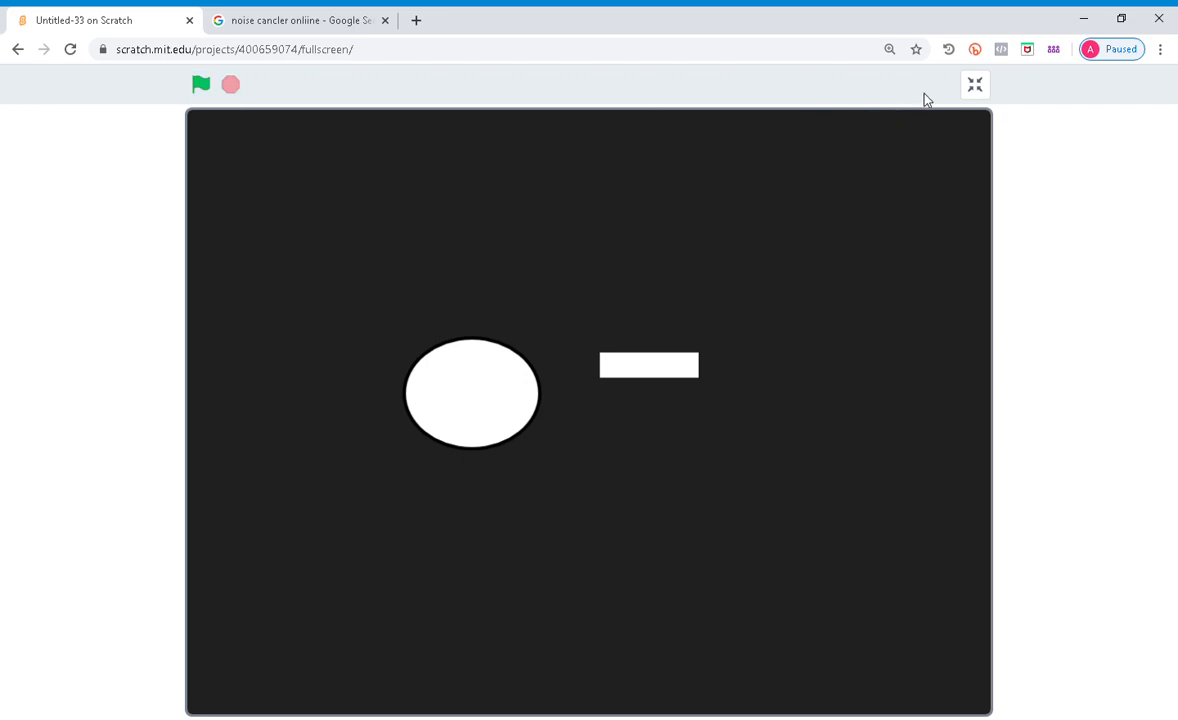
Give Sprite1 a green-flag loop moving 3 steps toward the mouse-pointer and test it full screen
{"action": "left_click", "coordinate": [974, 84]}
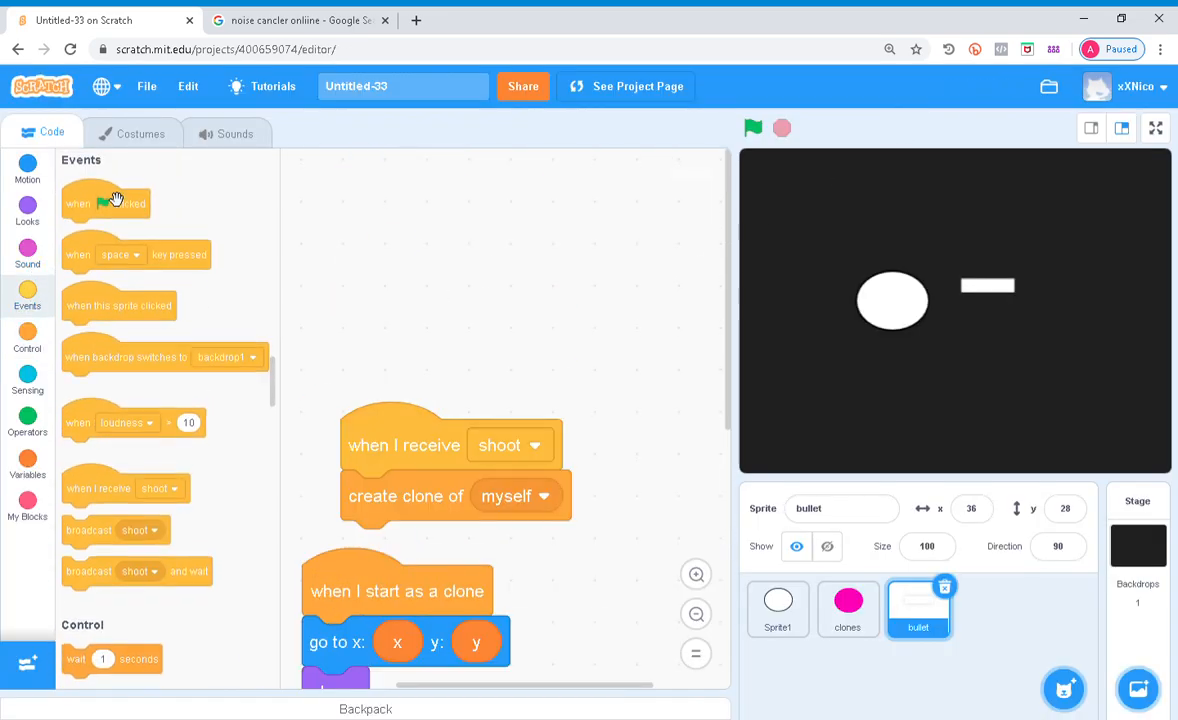
{"action": "left_click", "coordinate": [28, 208]}
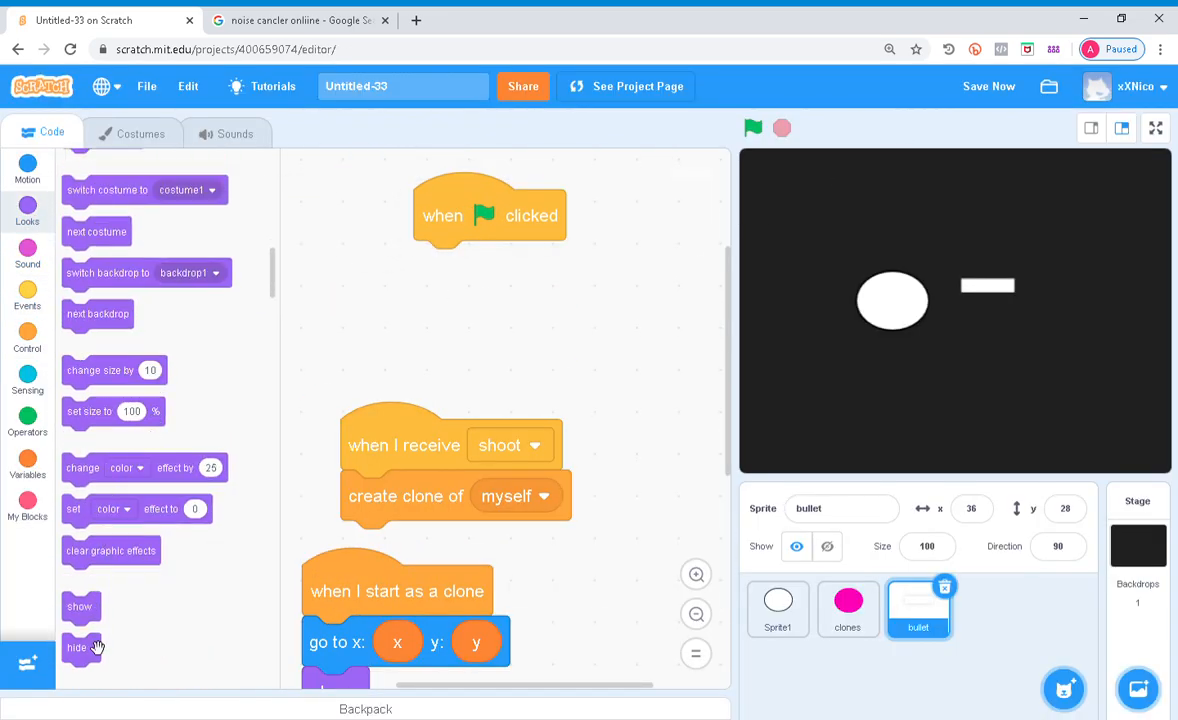
{"action": "left_click", "coordinate": [776, 608]}
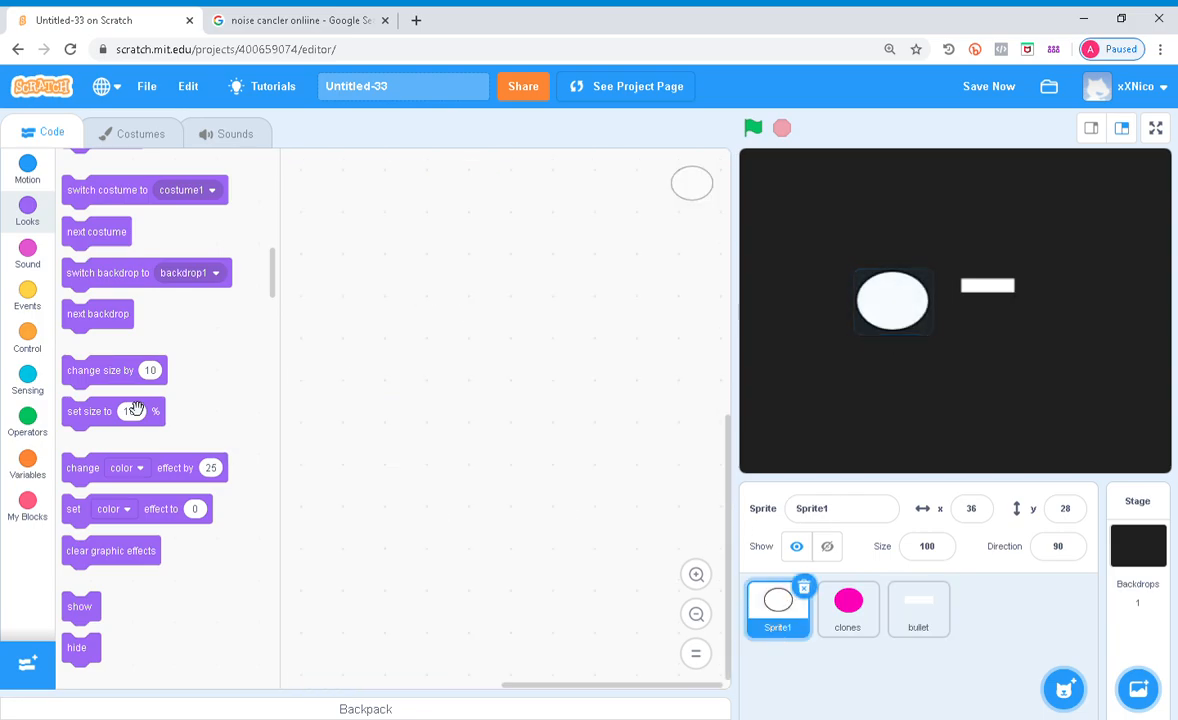
{"action": "left_click", "coordinate": [28, 296]}
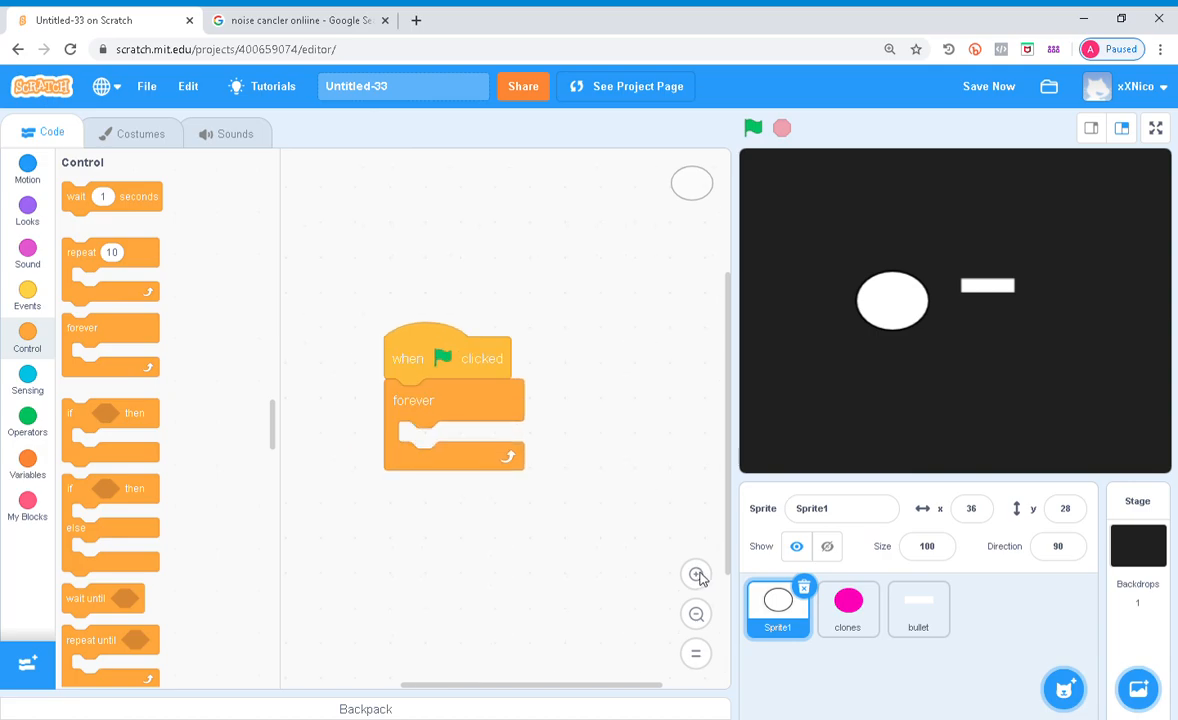
{"action": "left_click", "coordinate": [28, 168]}
{"action": "type", "text": "3"}
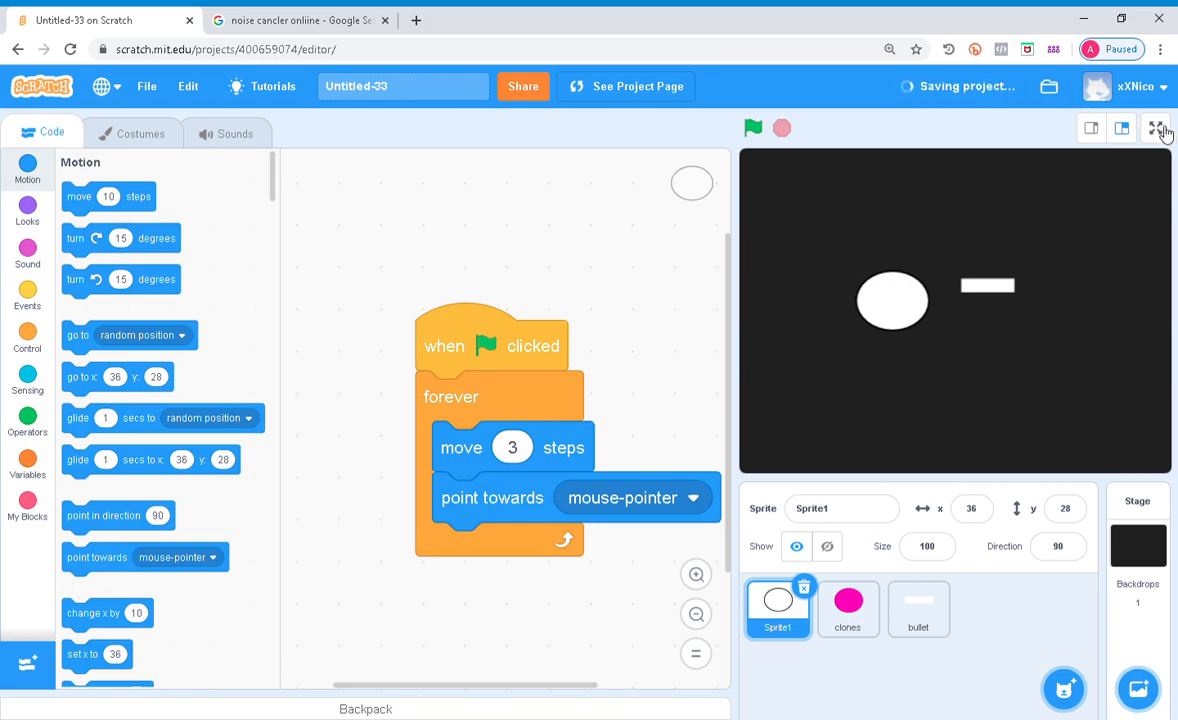
{"action": "left_click", "coordinate": [1160, 128]}
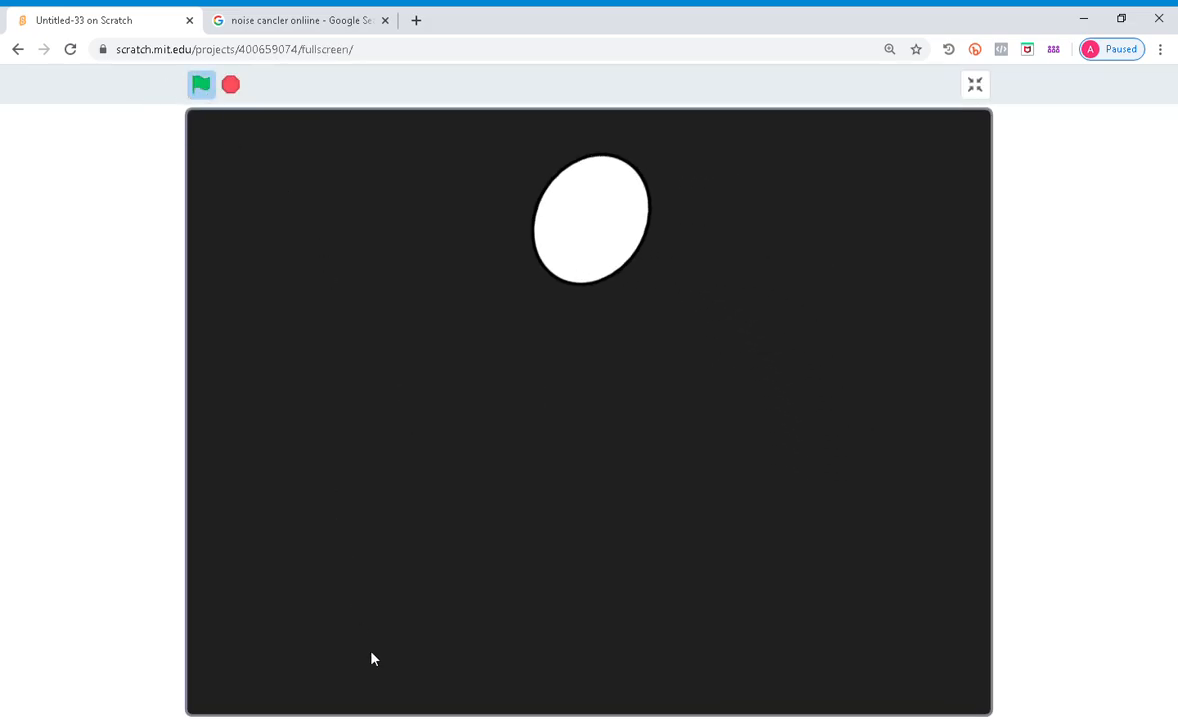
{"action": "left_click", "coordinate": [974, 84]}
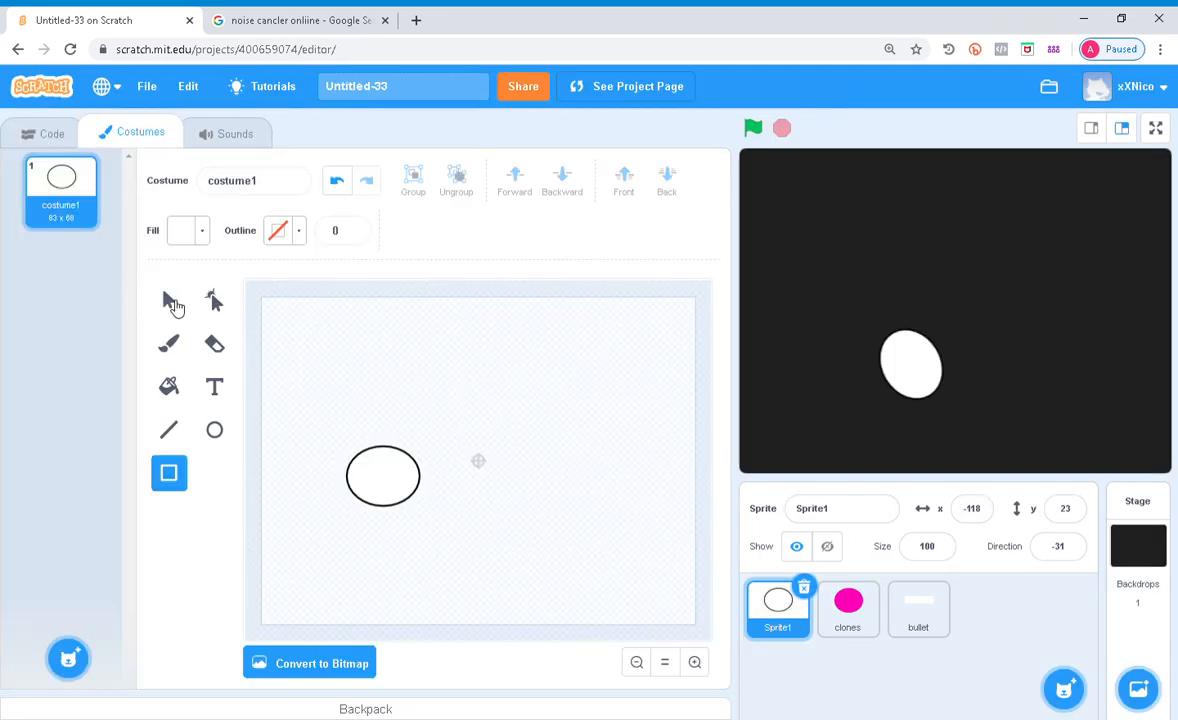
Give the player's ellipse costume a black outline and test the game full screen
{"action": "left_click", "coordinate": [168, 300]}
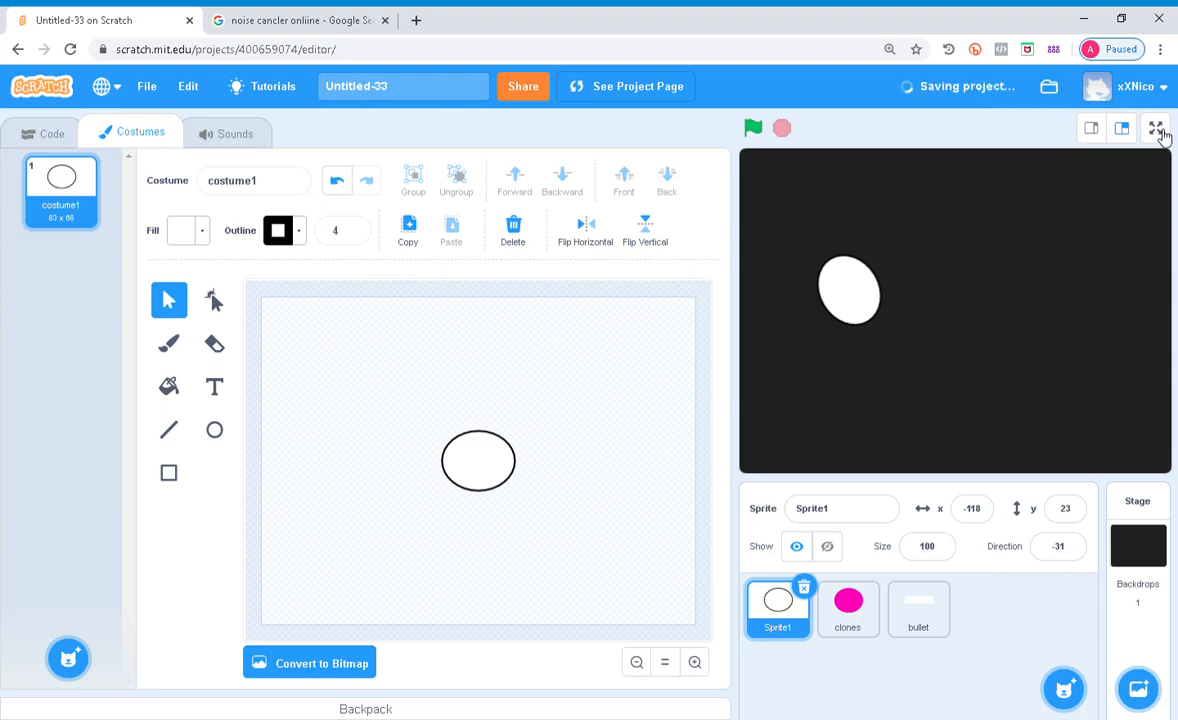
{"action": "left_click", "coordinate": [1160, 128]}
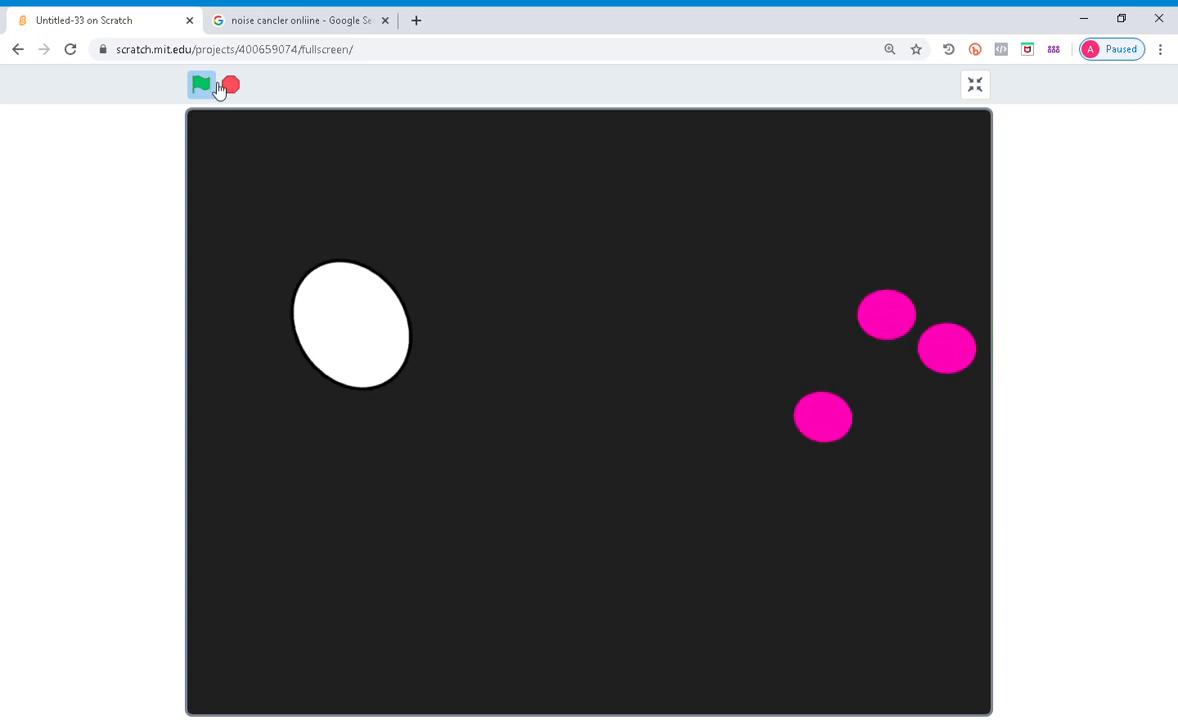
{"action": "left_click", "coordinate": [974, 84]}
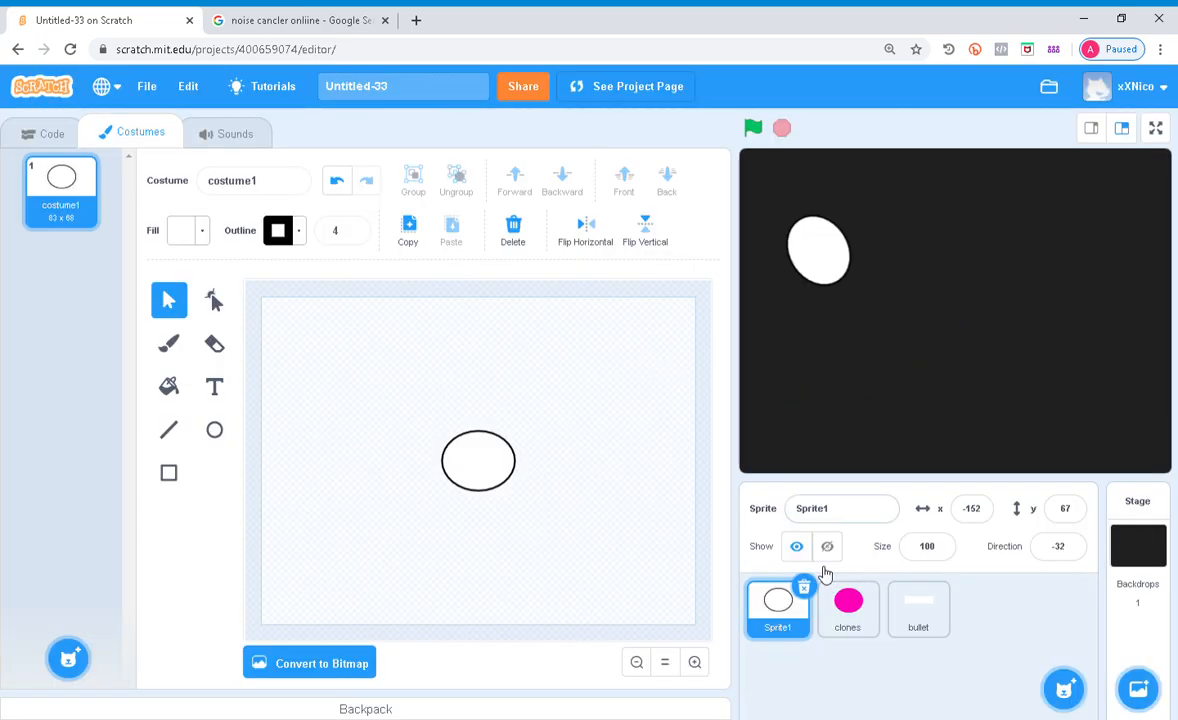
{"action": "left_click", "coordinate": [916, 608]}
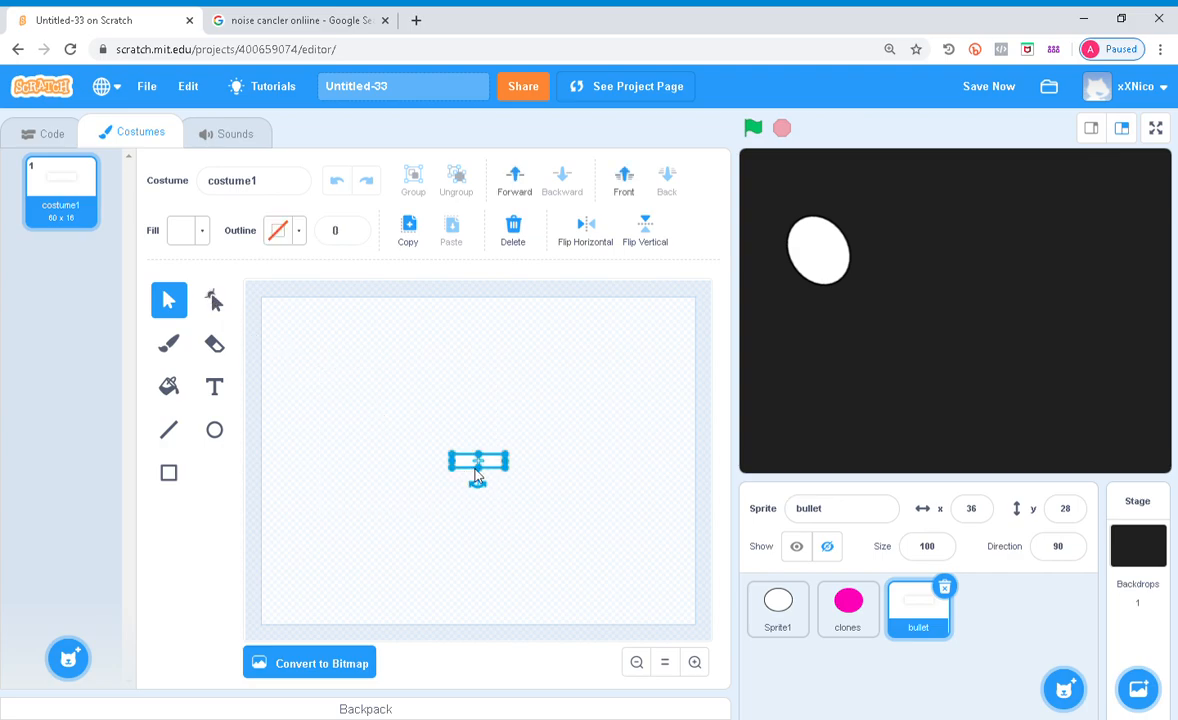
{"action": "left_click", "coordinate": [848, 608]}
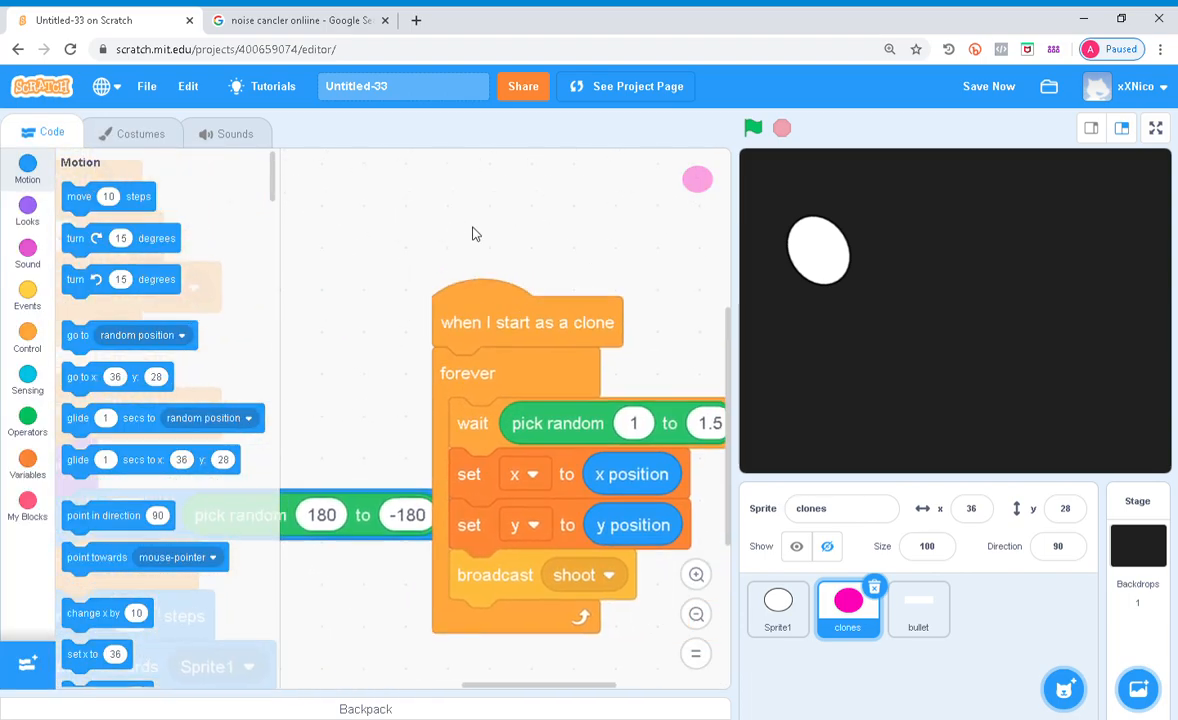
Create an 'enemy direction' variable and set it to each clone's direction
{"action": "left_click", "coordinate": [28, 462]}
{"action": "type", "text": "enemy"}
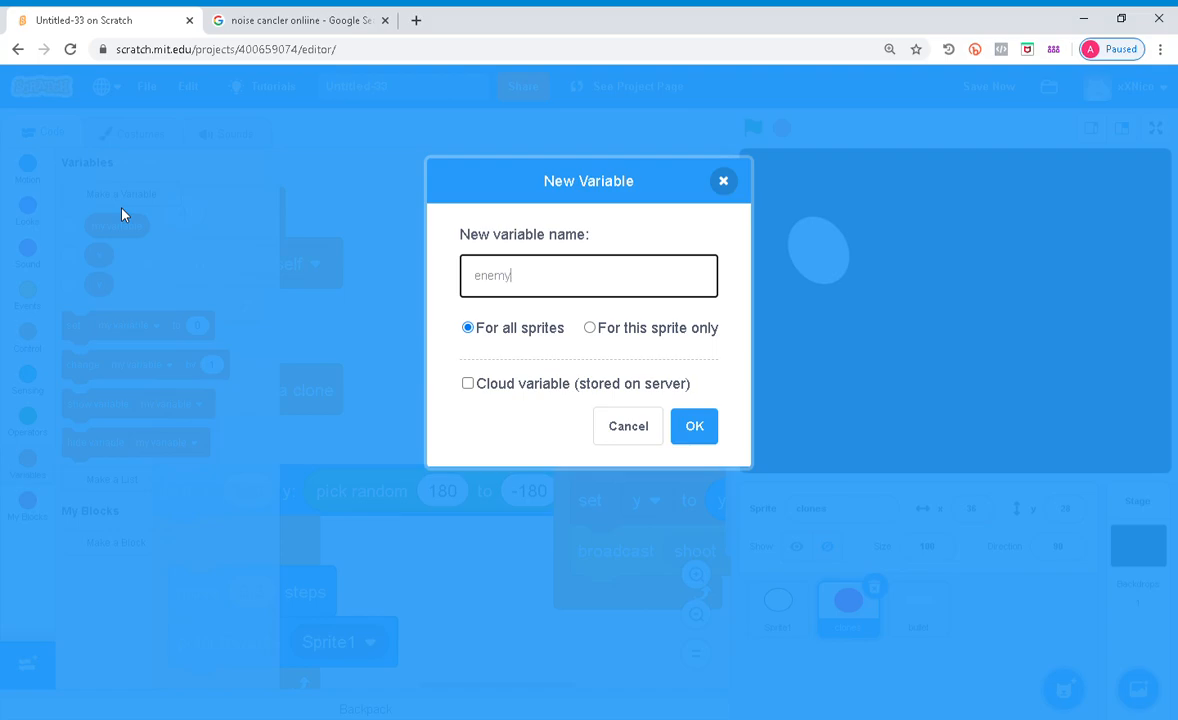
{"action": "type", "text": "directio"}
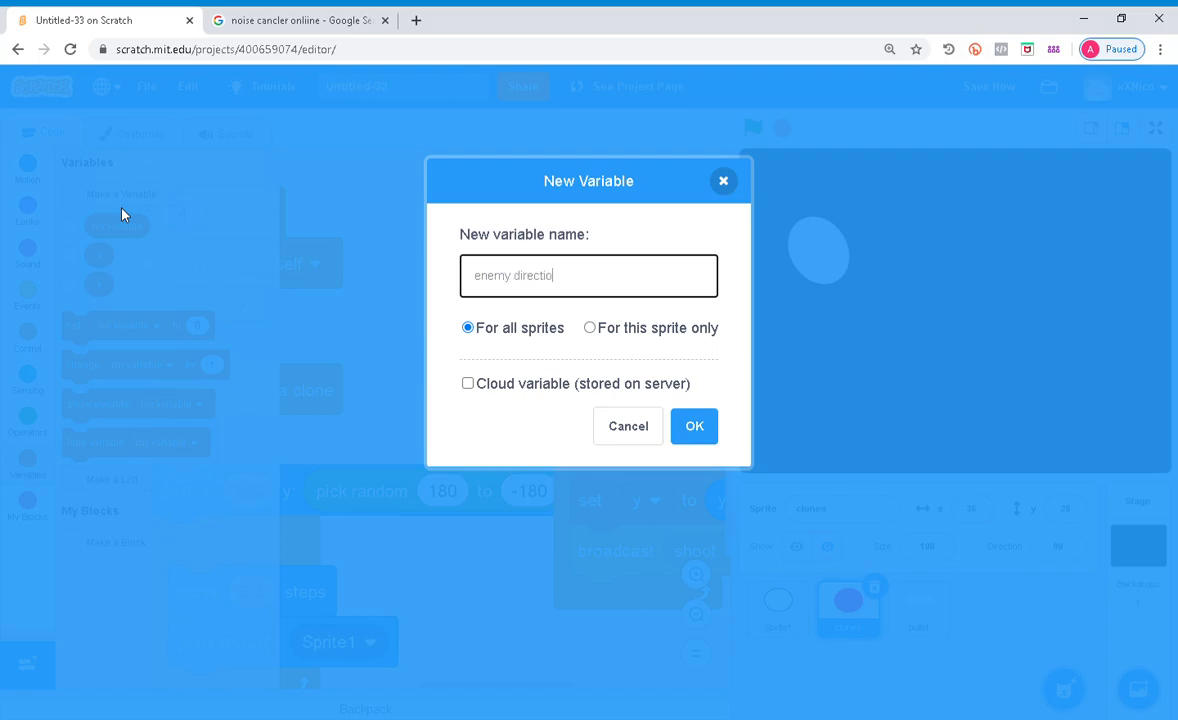
{"action": "left_click", "coordinate": [694, 426]}
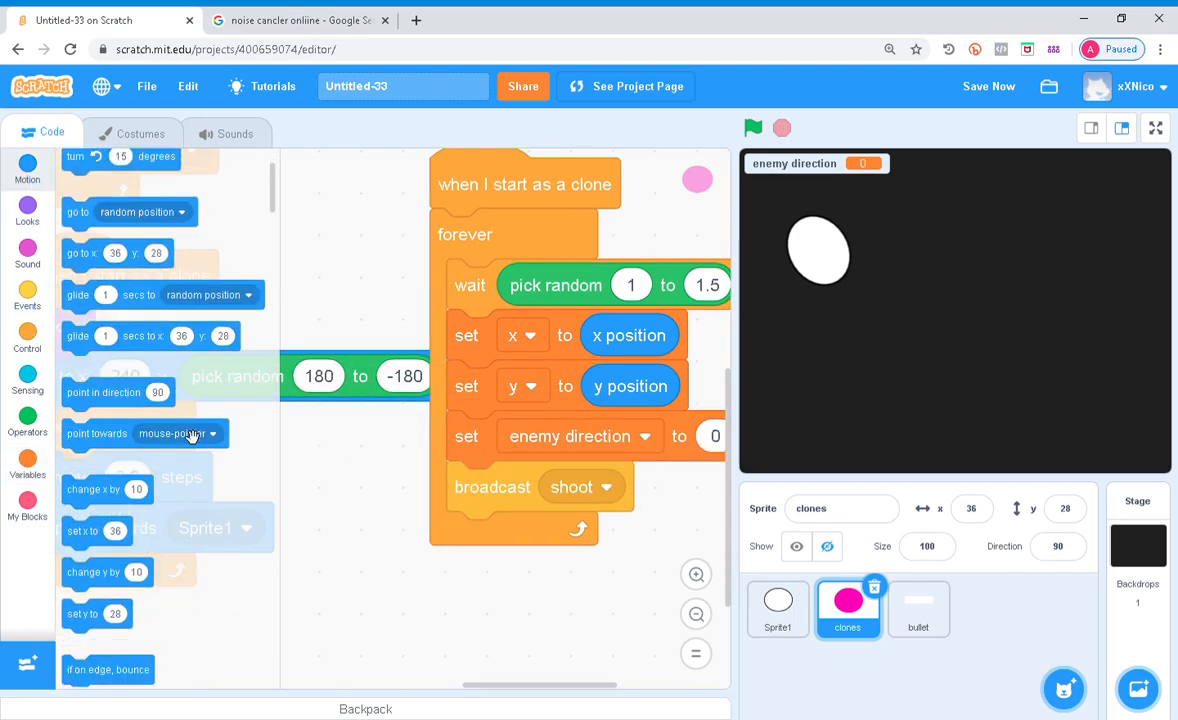
{"action": "scroll", "scroll_direction": "down", "scroll_amount": 3}
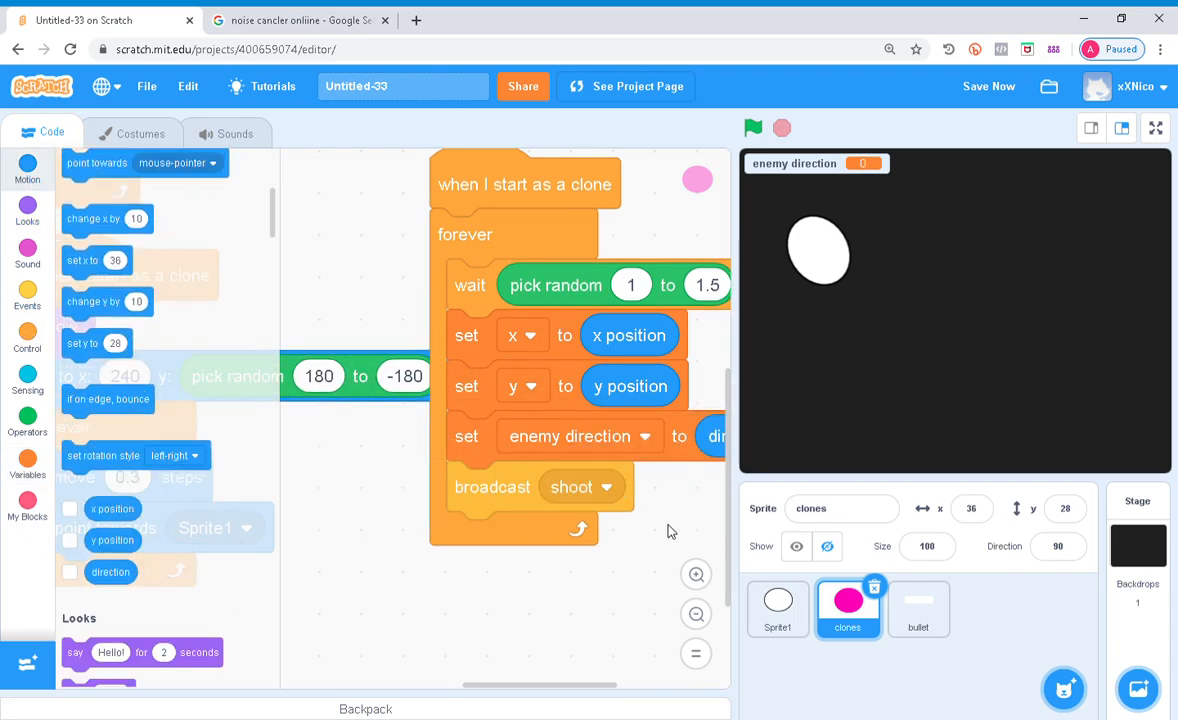
Make bullet clones point in 'enemy direction' and save the project
{"action": "left_click", "coordinate": [916, 608]}
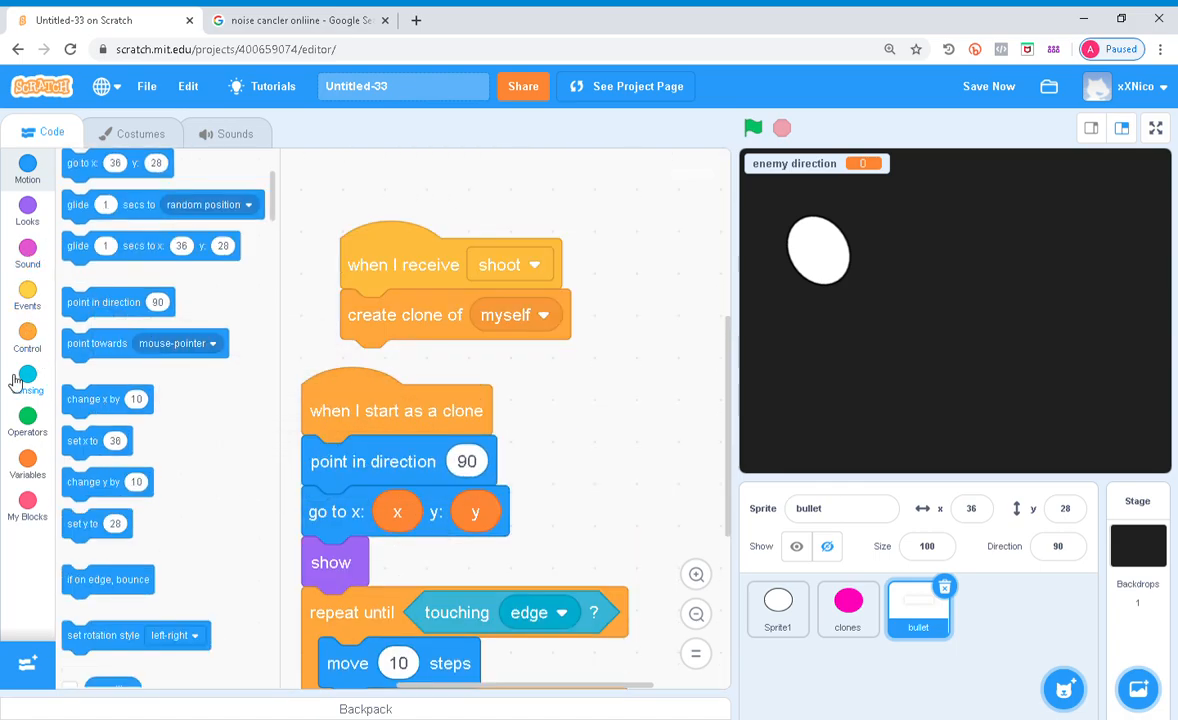
{"action": "left_click", "coordinate": [28, 460]}
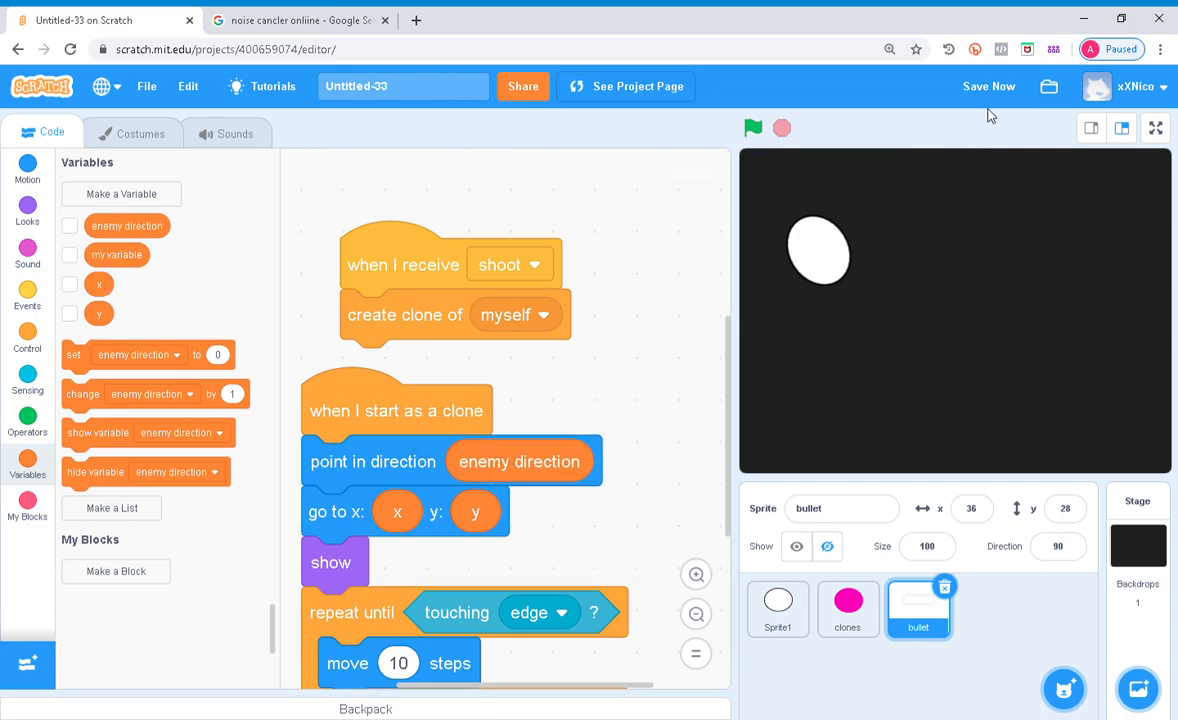
{"action": "left_click", "coordinate": [1156, 128]}
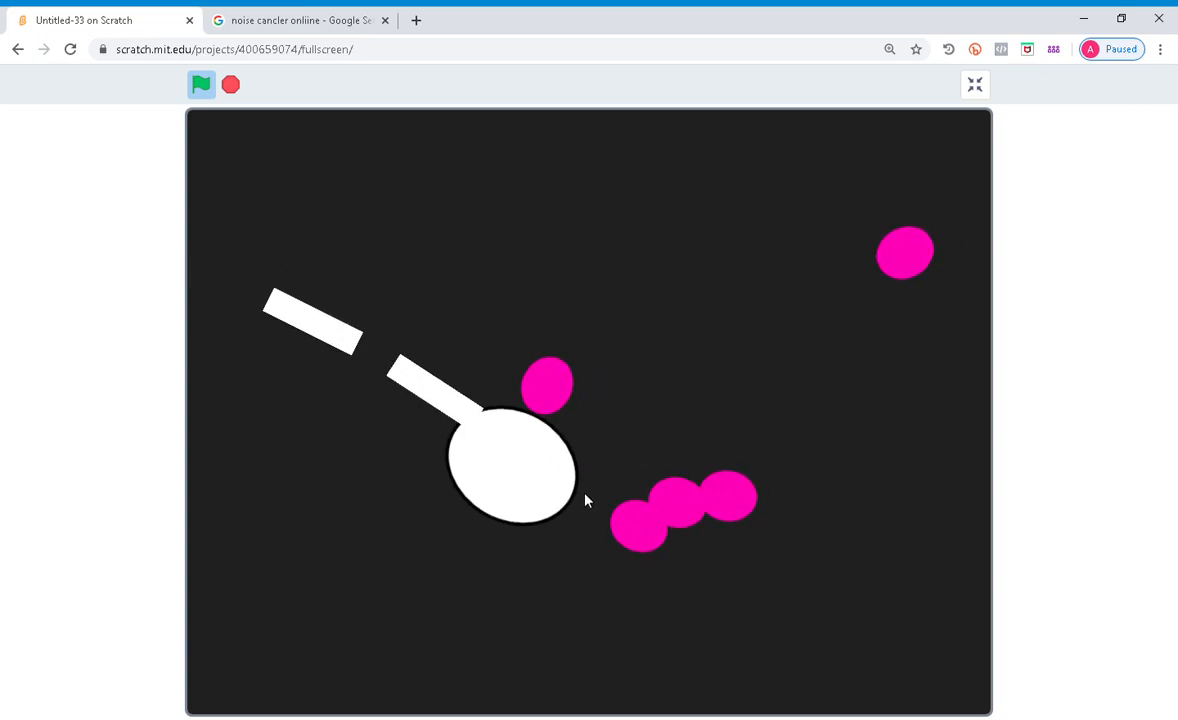
{"action": "left_click", "coordinate": [974, 84]}
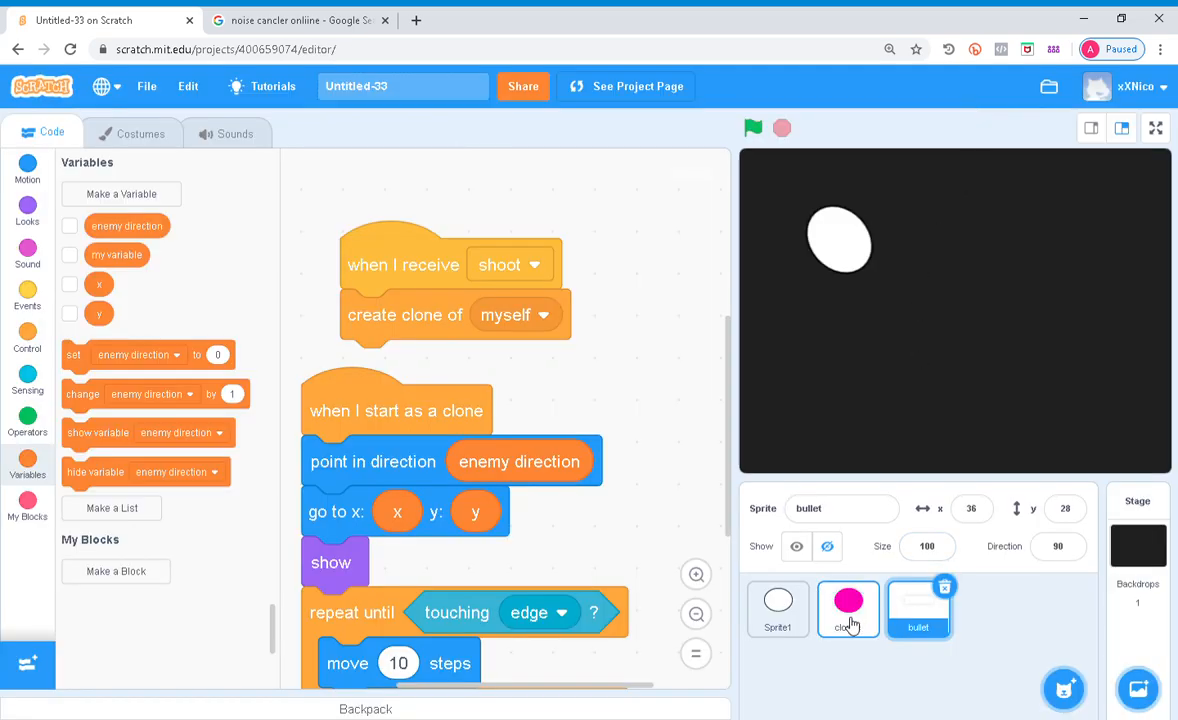
Review the clones sprite's costume and code, save the project and run it full screen
{"action": "left_click", "coordinate": [848, 608]}
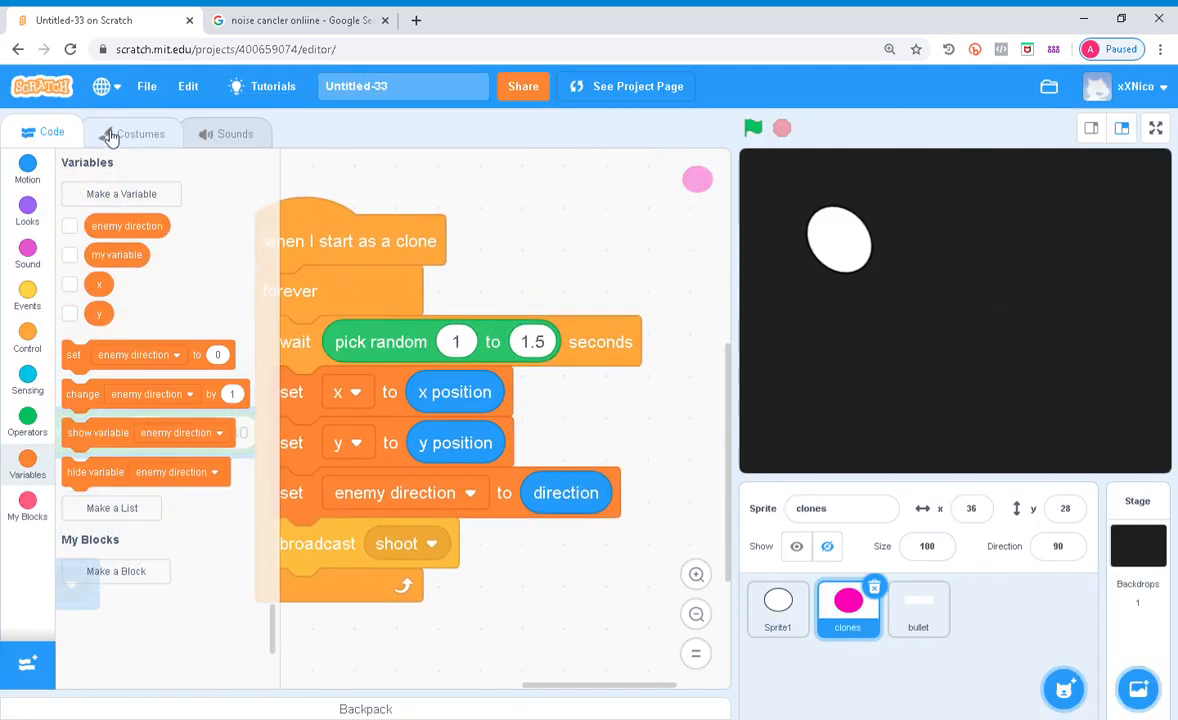
{"action": "left_click", "coordinate": [132, 132]}
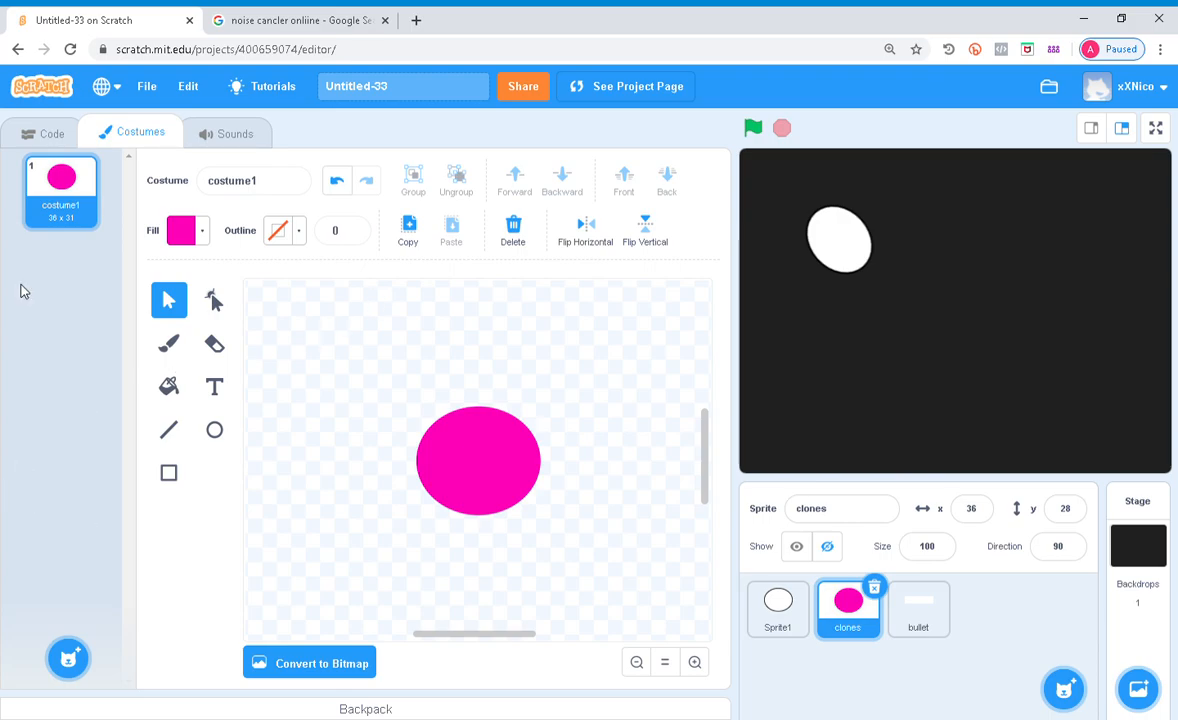
{"action": "left_click", "coordinate": [52, 132]}
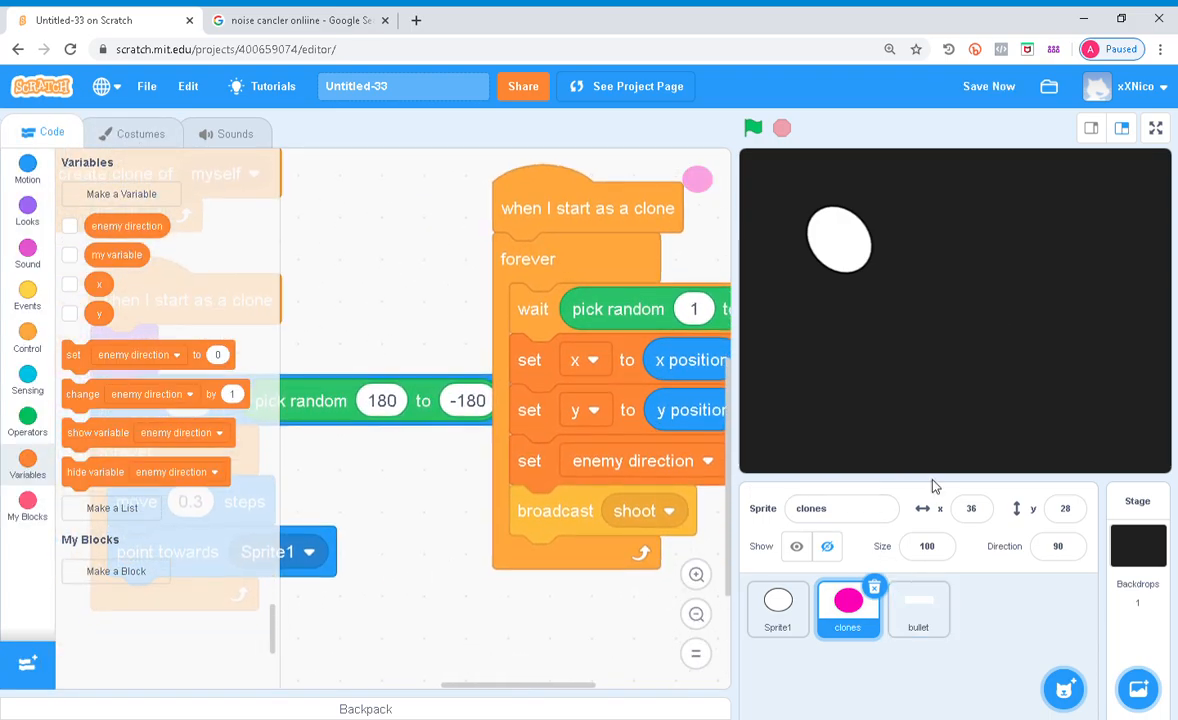
{"action": "left_click", "coordinate": [988, 86]}
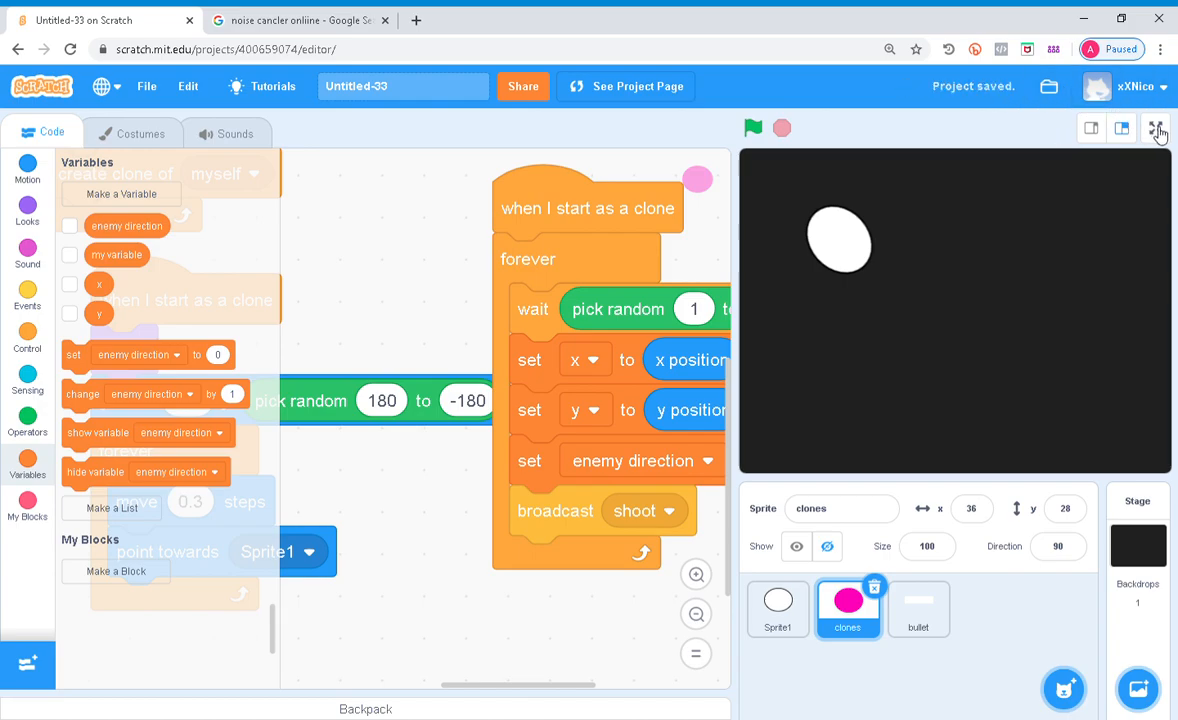
{"action": "left_click", "coordinate": [1156, 128]}
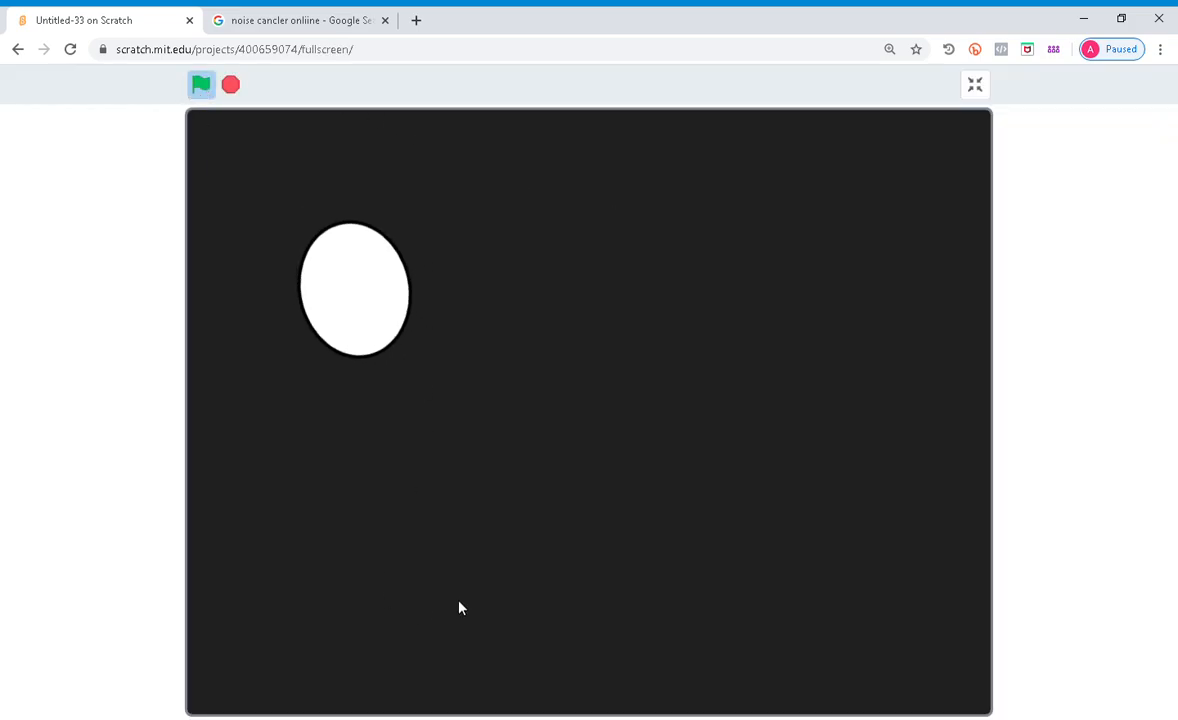